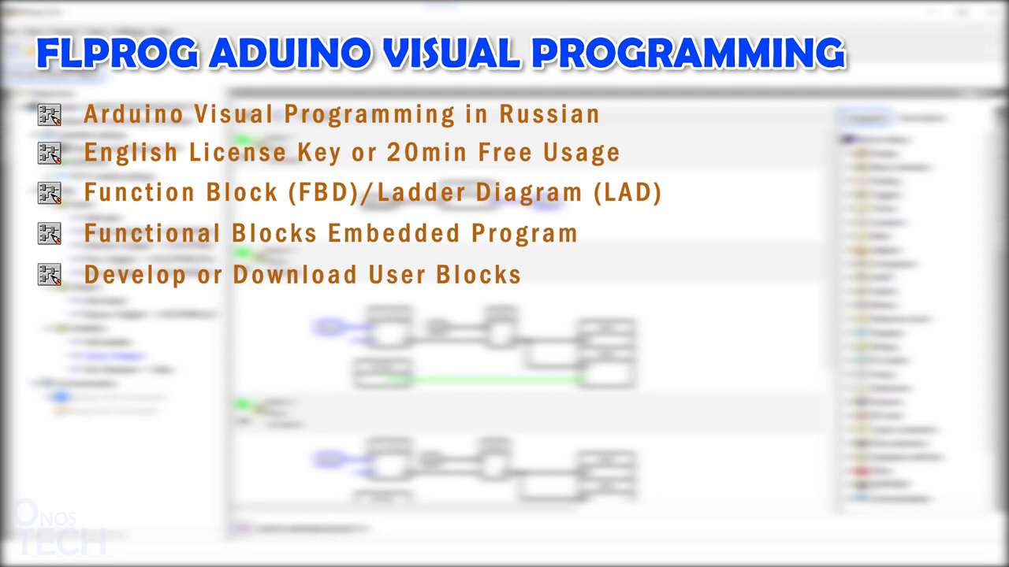
# Step: Reach the current FLProg download page on flprog.ru and scroll to the Windows 64 installer
pyautogui.write('Arduino I')
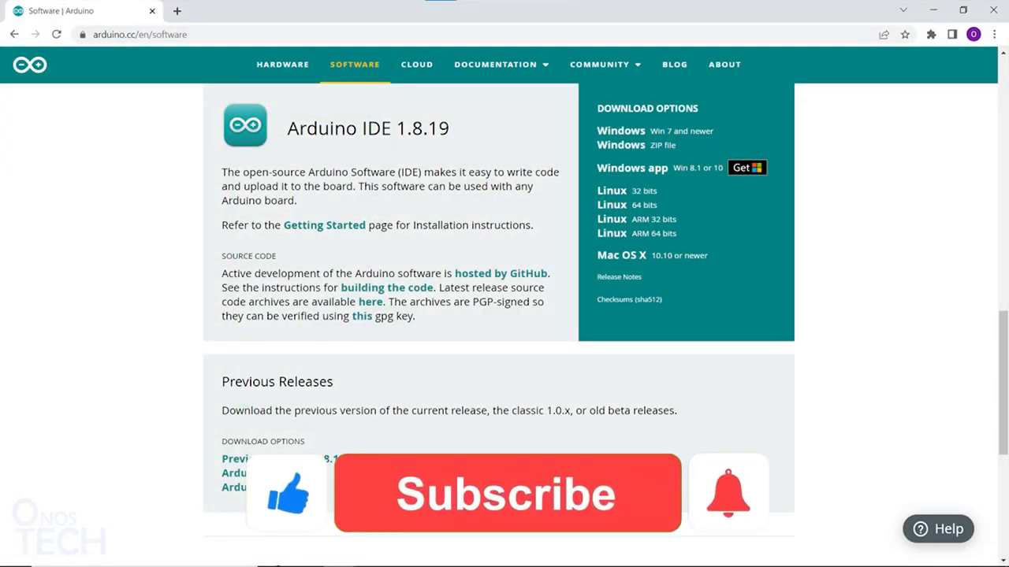
pyautogui.click(506, 495)
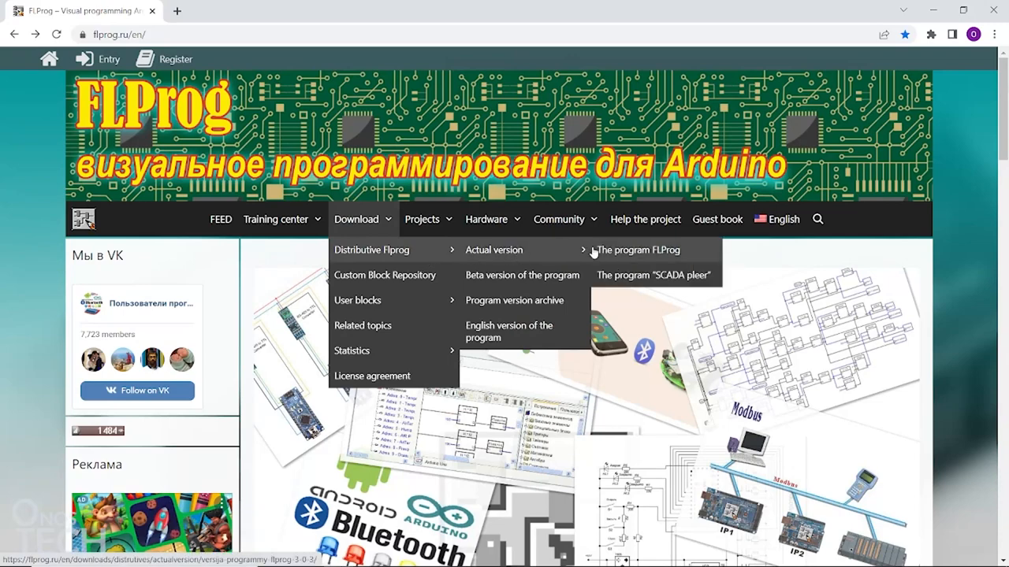
pyautogui.click(636, 249)
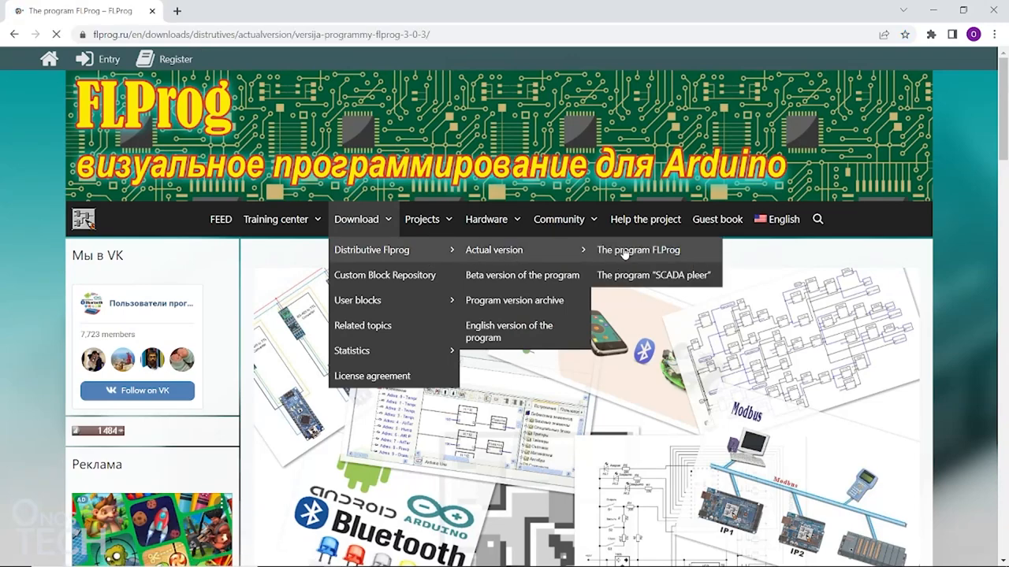
pyautogui.click(637, 249)
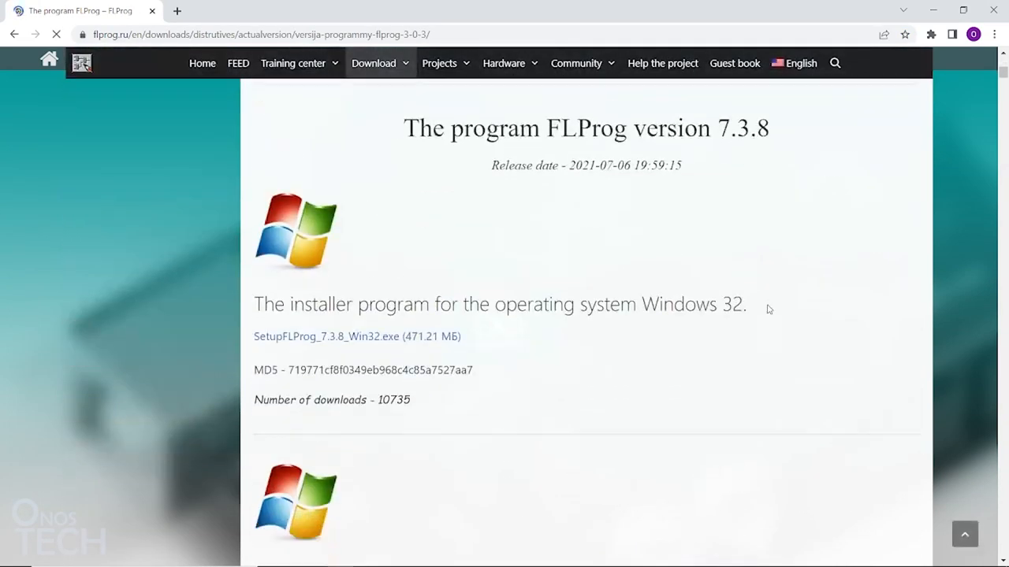
pyautogui.scroll(-3)
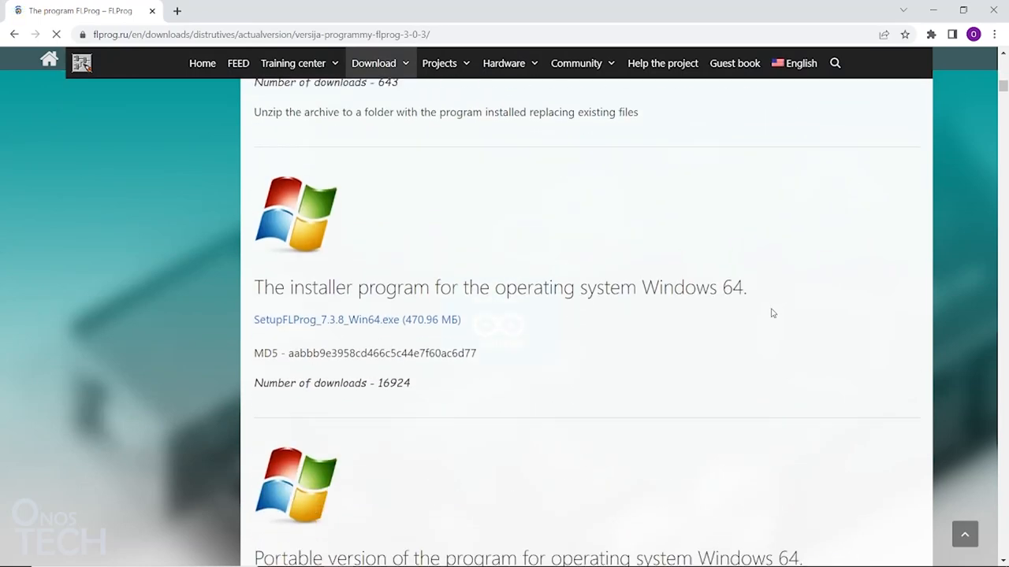
pyautogui.scroll(-3)
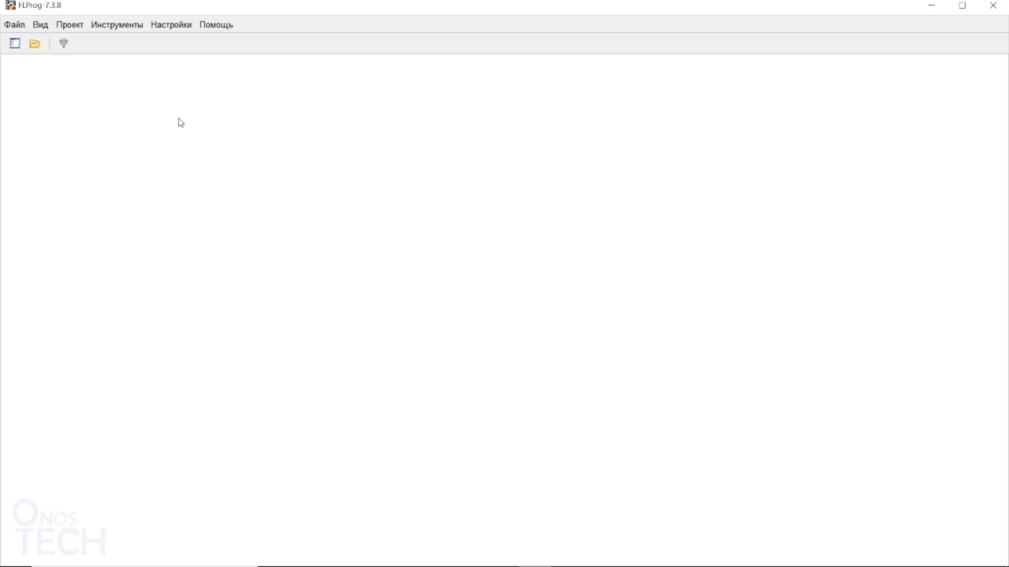
# Step: In program settings, enable language support and apply English as the interface language
pyautogui.click(170, 26)
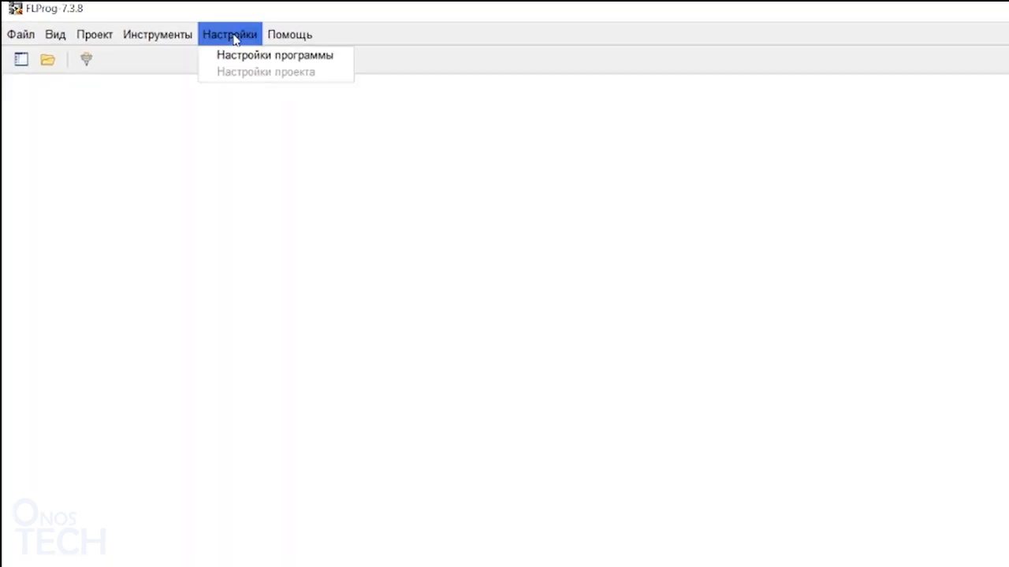
pyautogui.click(274, 55)
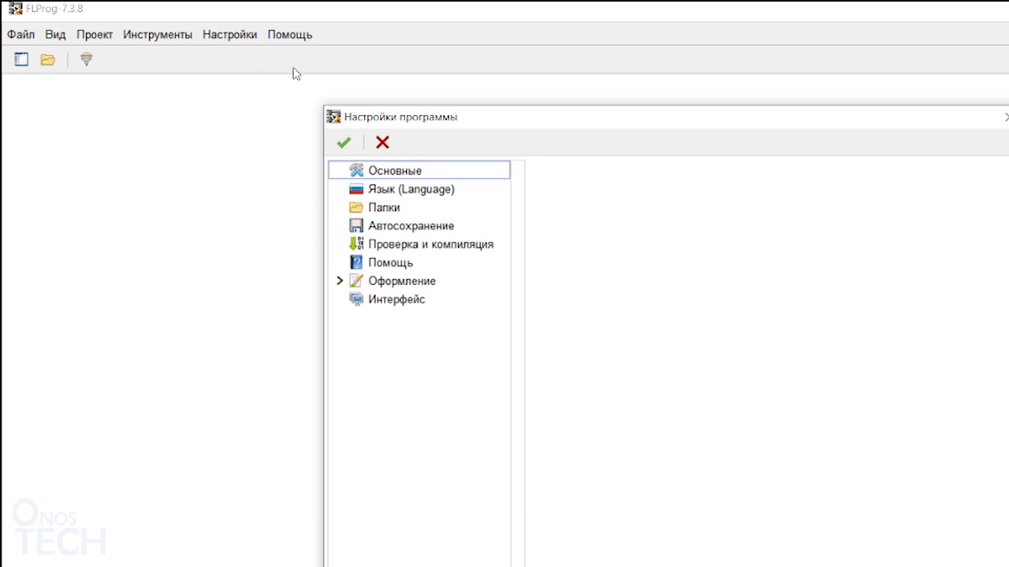
pyautogui.click(410, 189)
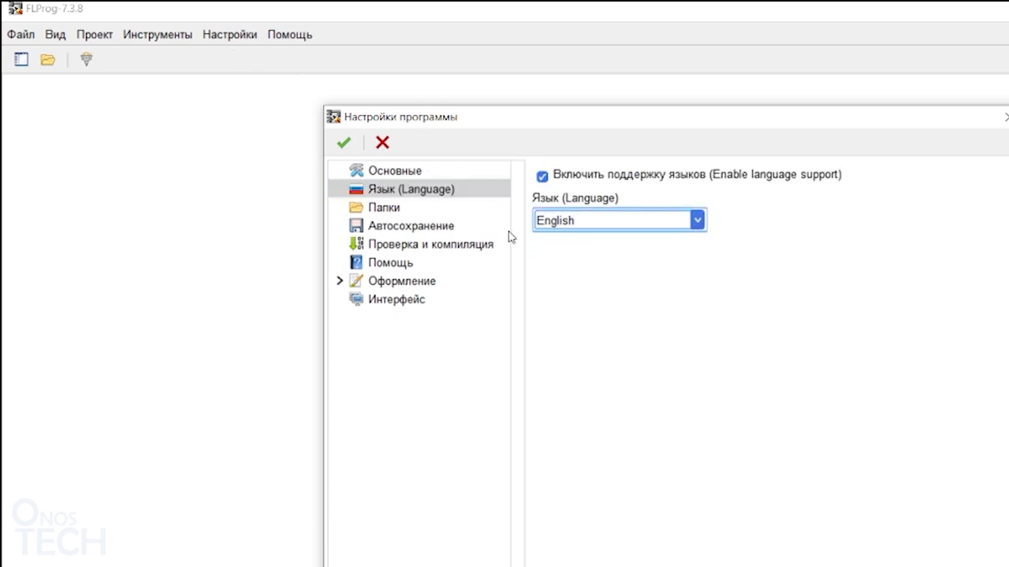
pyautogui.click(344, 142)
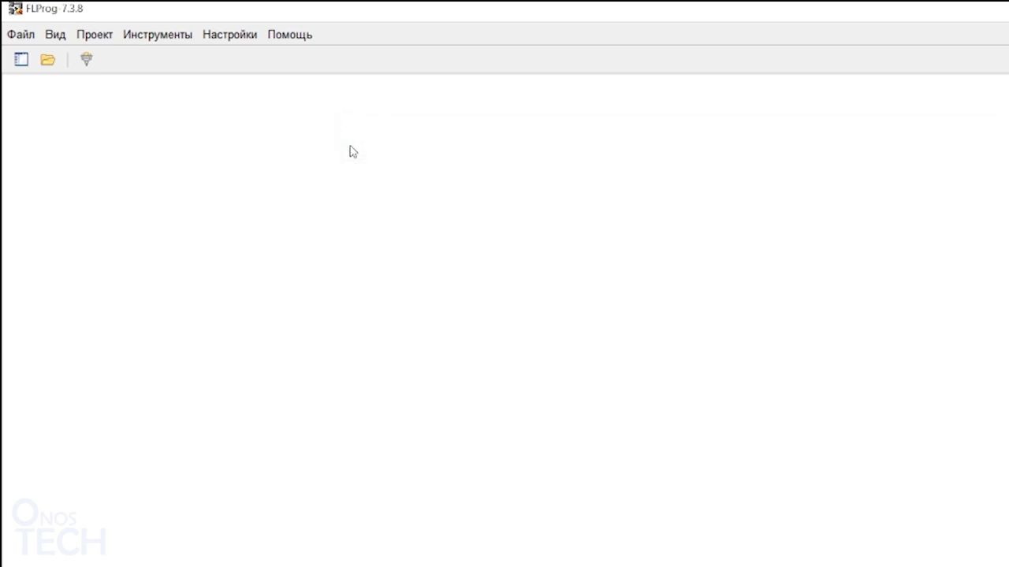
# Step: From Help, show the Activate language pack dialog with its request code and focus the Key field
pyautogui.click(290, 34)
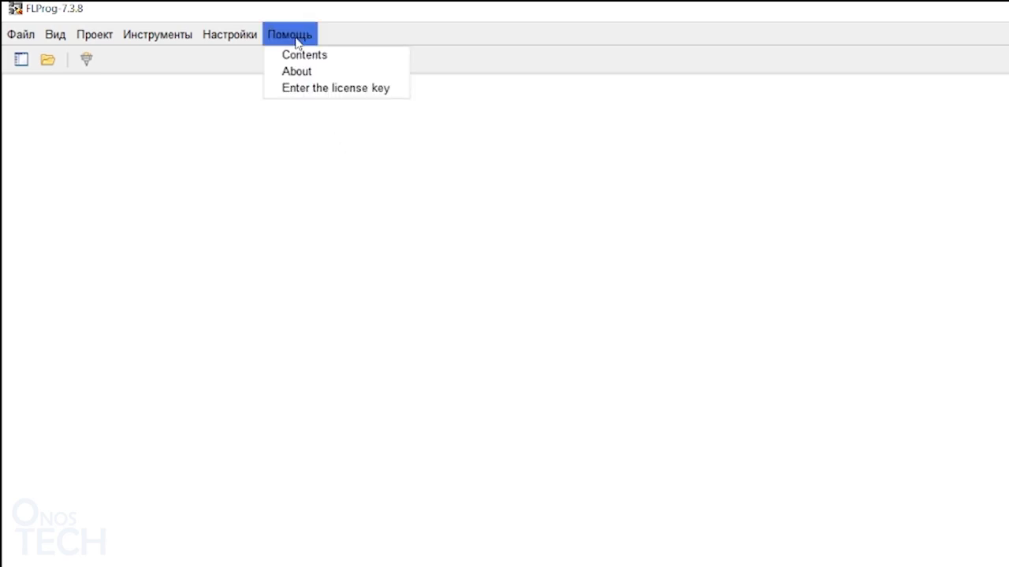
pyautogui.click(334, 88)
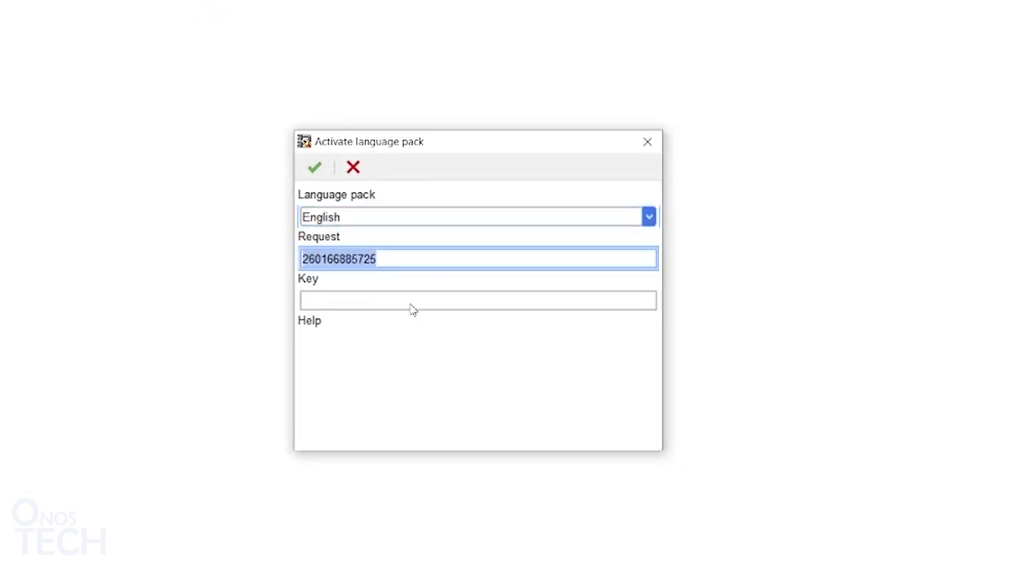
pyautogui.moveTo(425, 304)
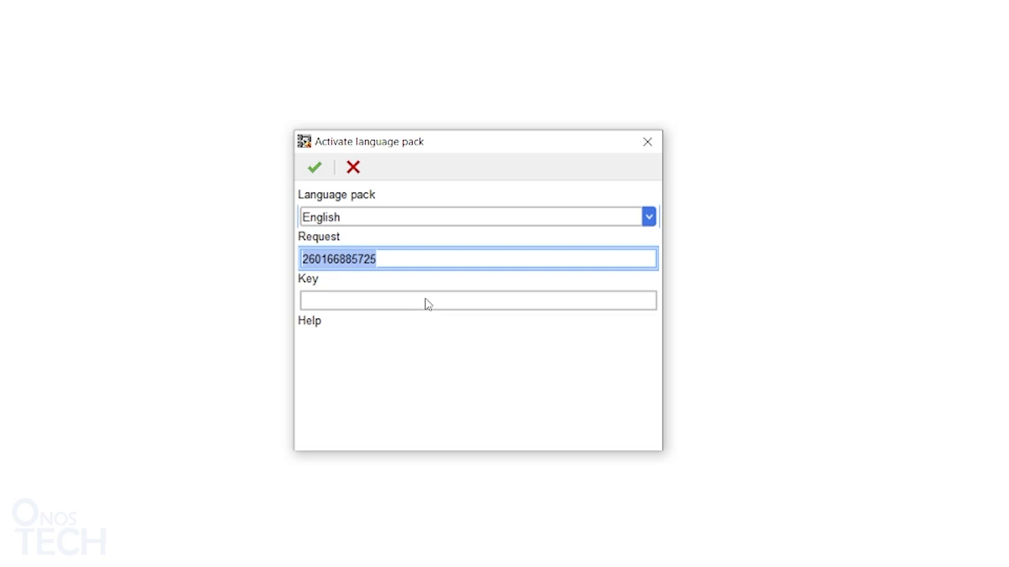
pyautogui.moveTo(438, 287)
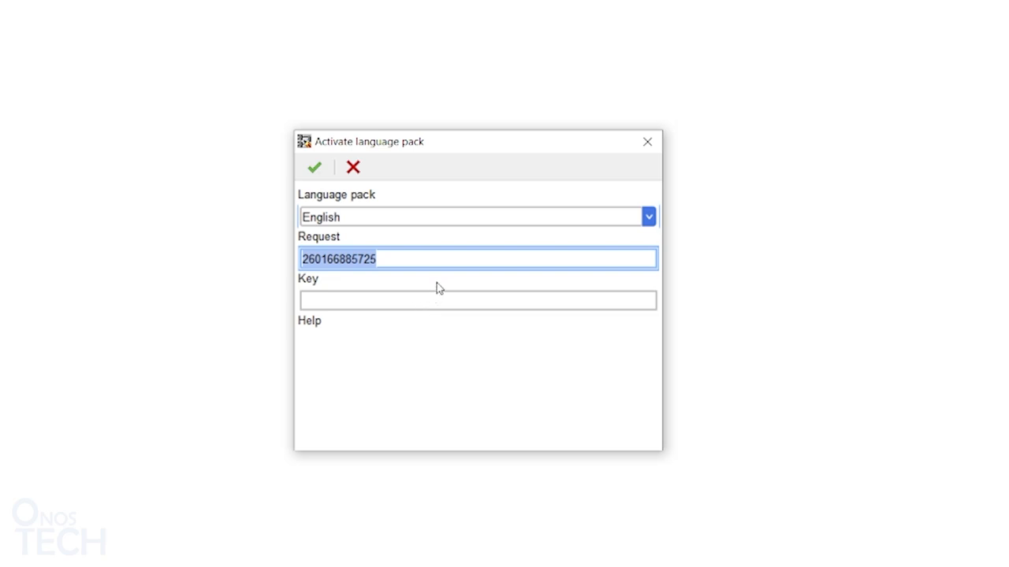
pyautogui.click(478, 299)
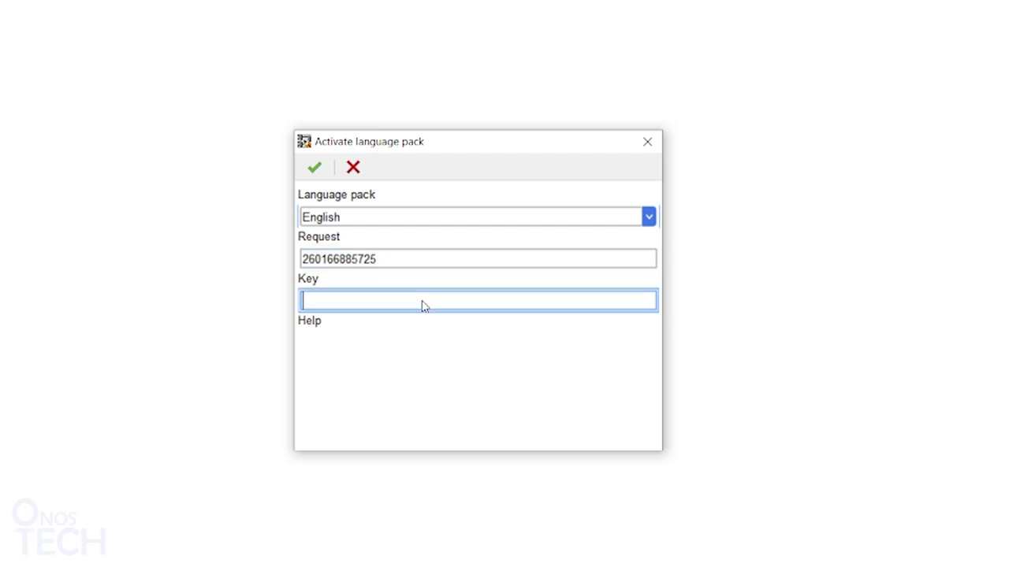
pyautogui.moveTo(511, 292)
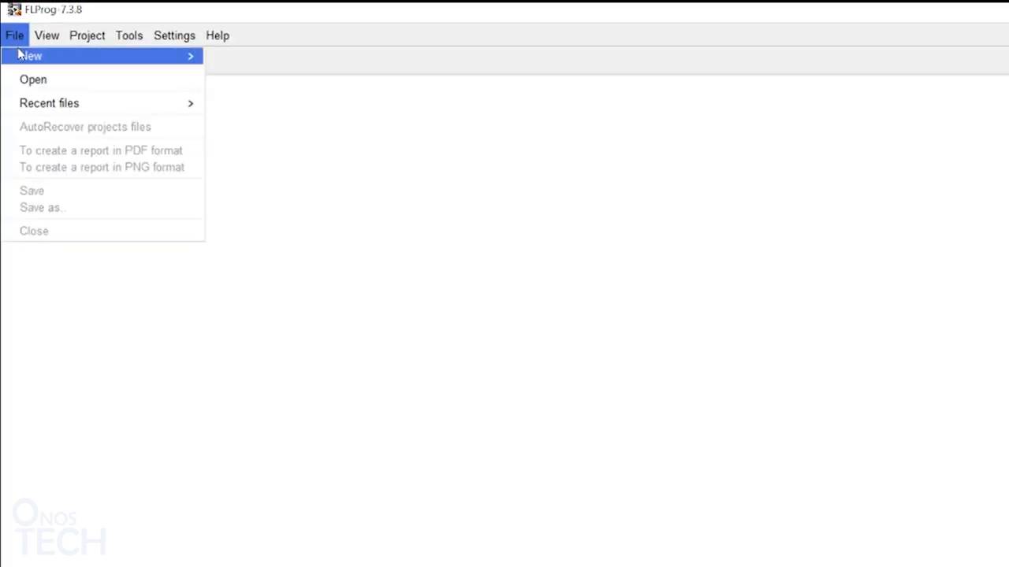
# Step: Create a new project and choose FBD in the initial setup dialog
pyautogui.click(31, 55)
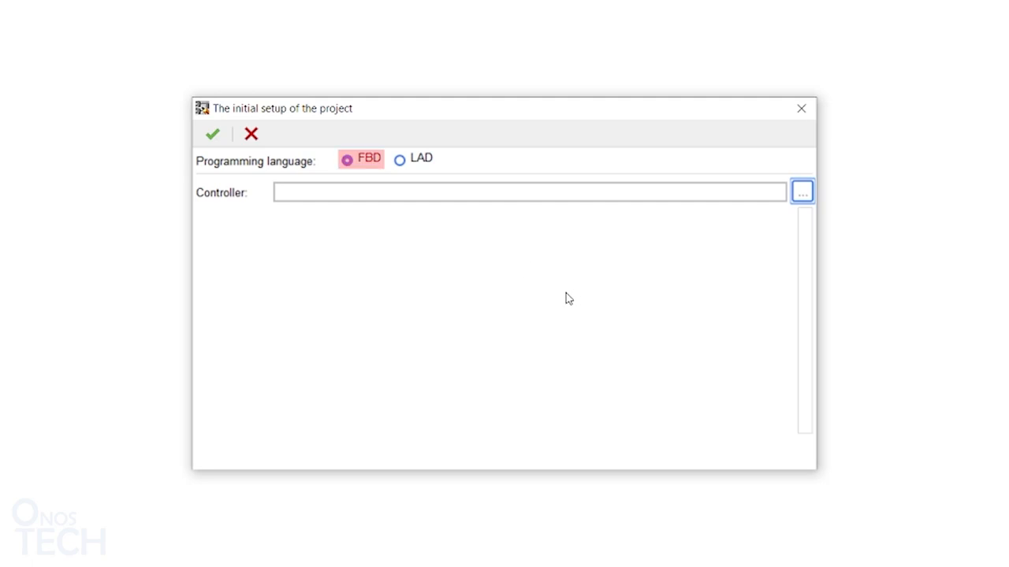
pyautogui.click(400, 159)
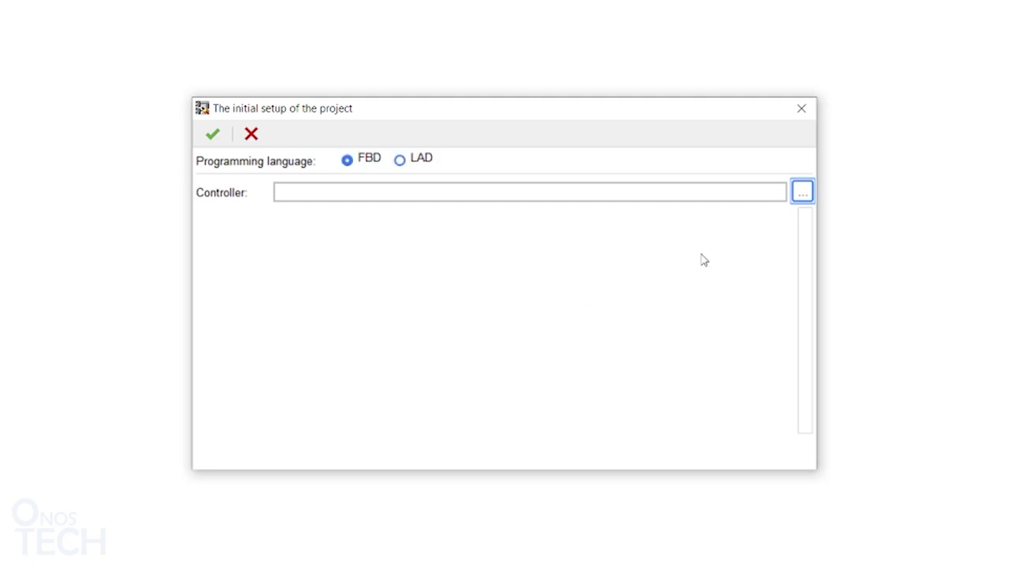
pyautogui.moveTo(783, 208)
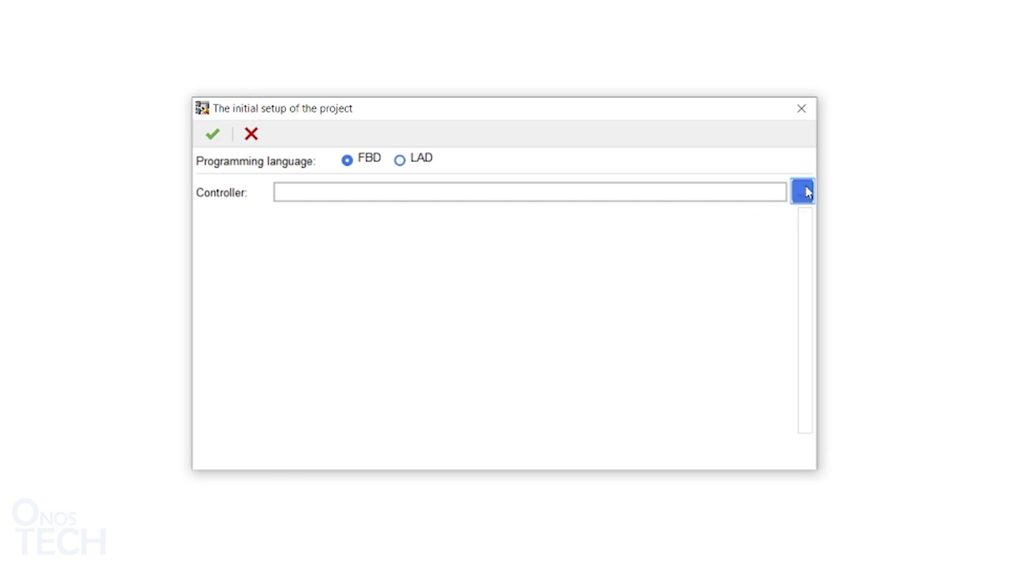
# Step: In Choice of controller, expand Standard descriptions > Arduino > ATmega328 and select Arduino Uno
pyautogui.click(804, 192)
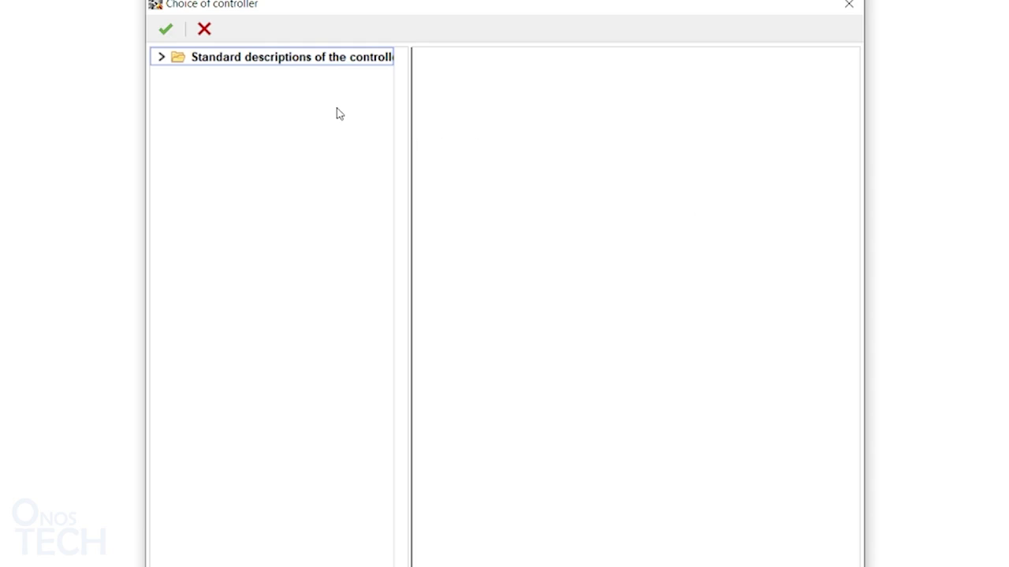
pyautogui.click(160, 57)
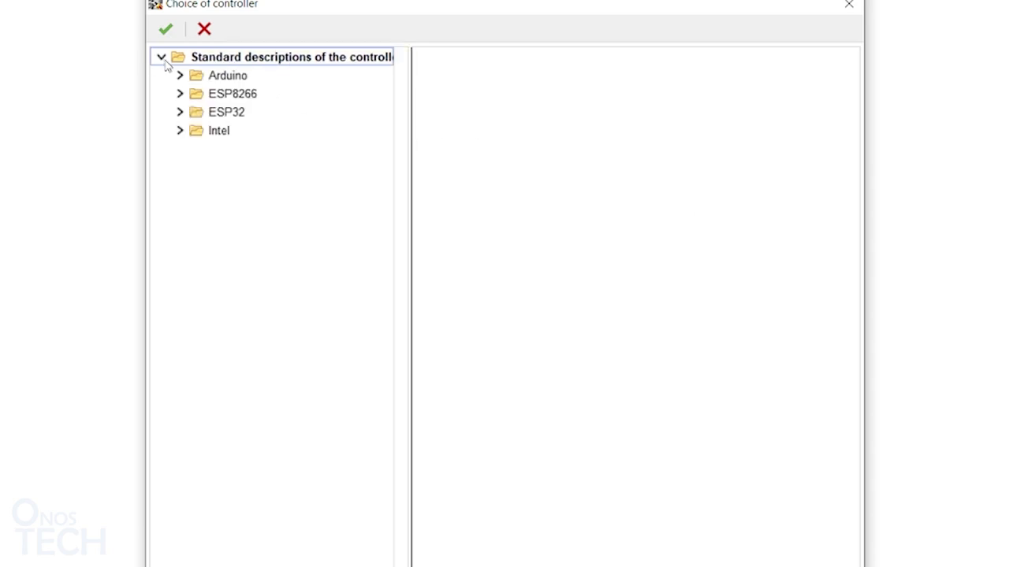
pyautogui.click(233, 93)
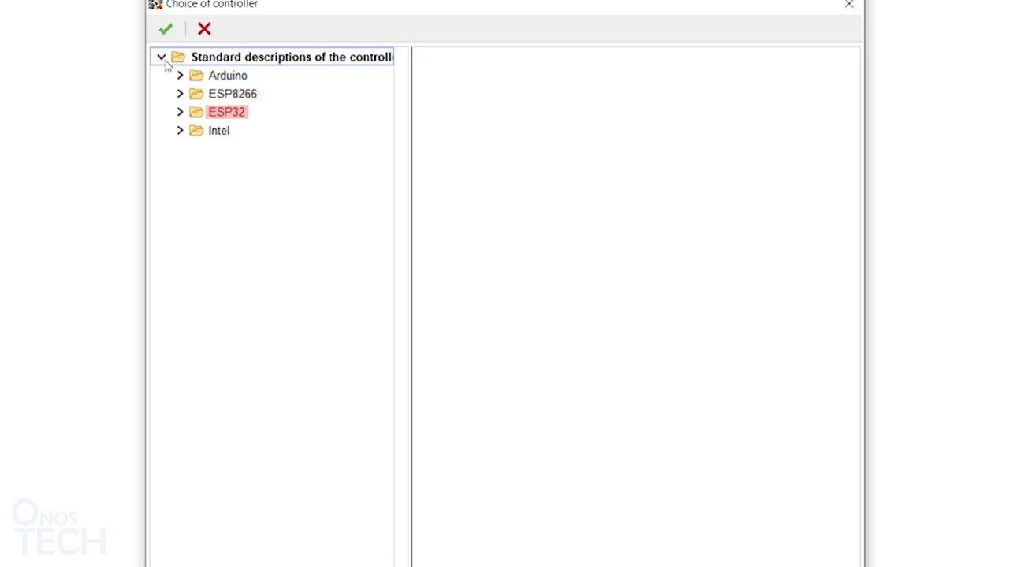
pyautogui.click(218, 129)
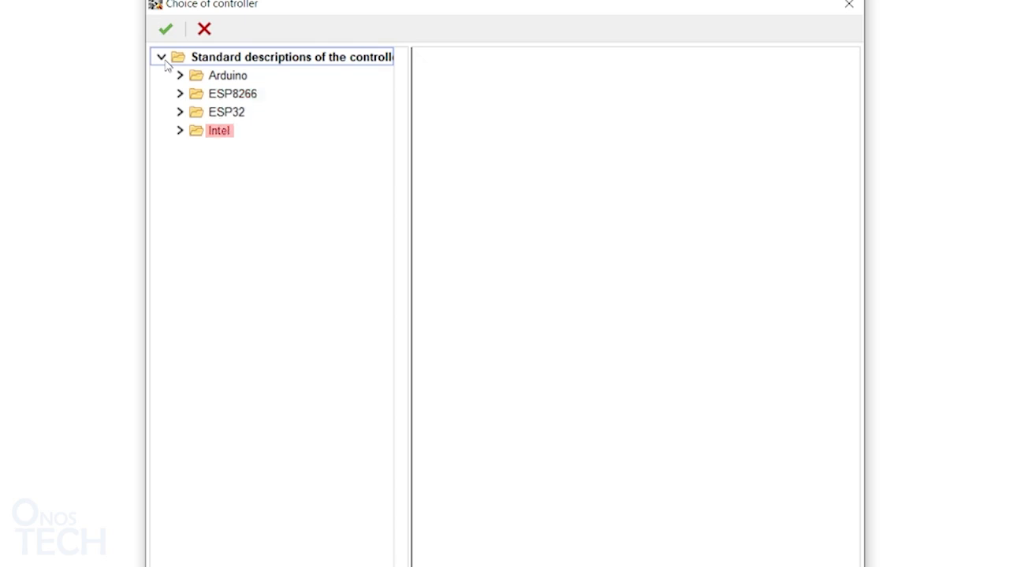
pyautogui.click(180, 76)
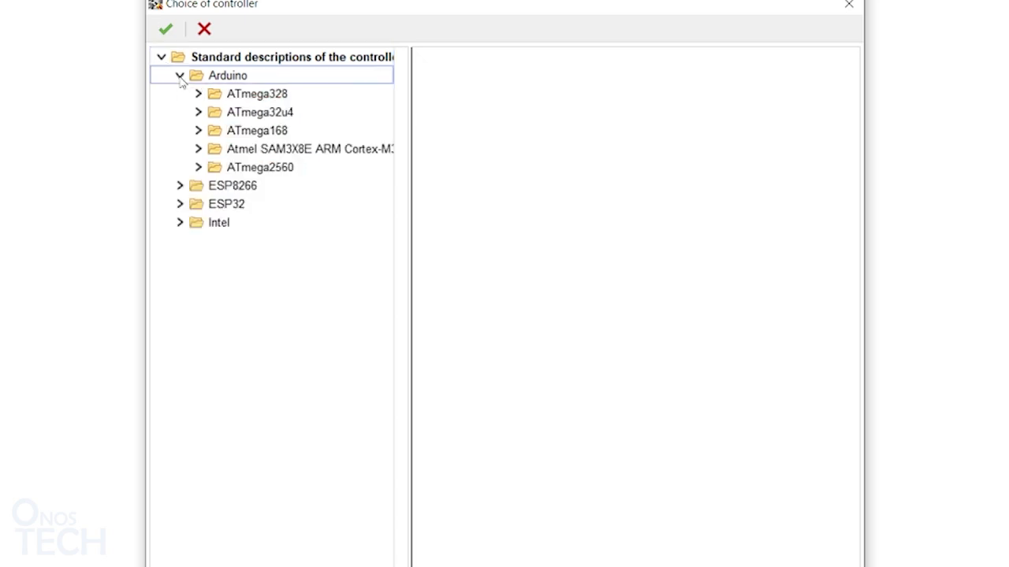
pyautogui.click(199, 93)
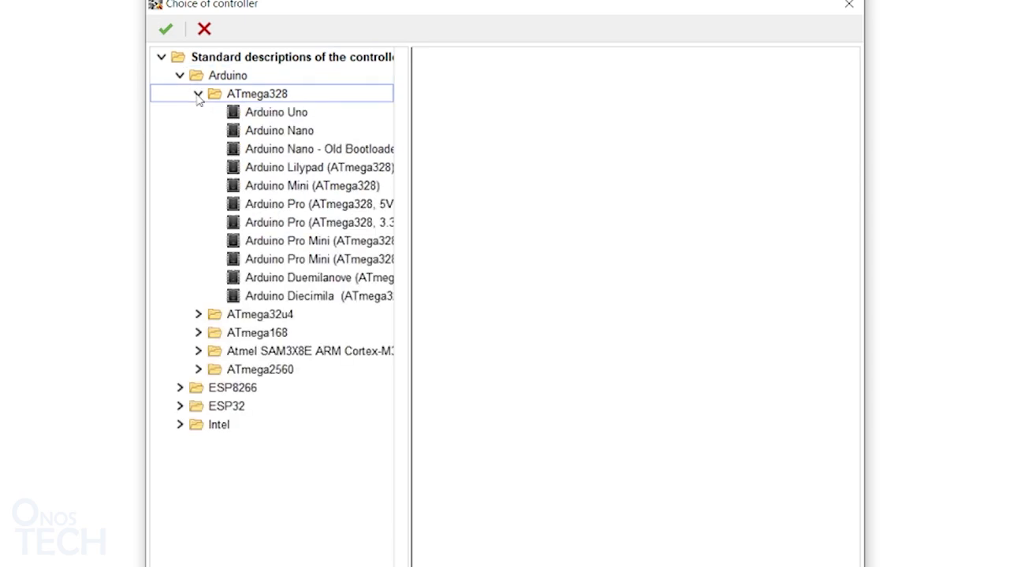
pyautogui.click(276, 112)
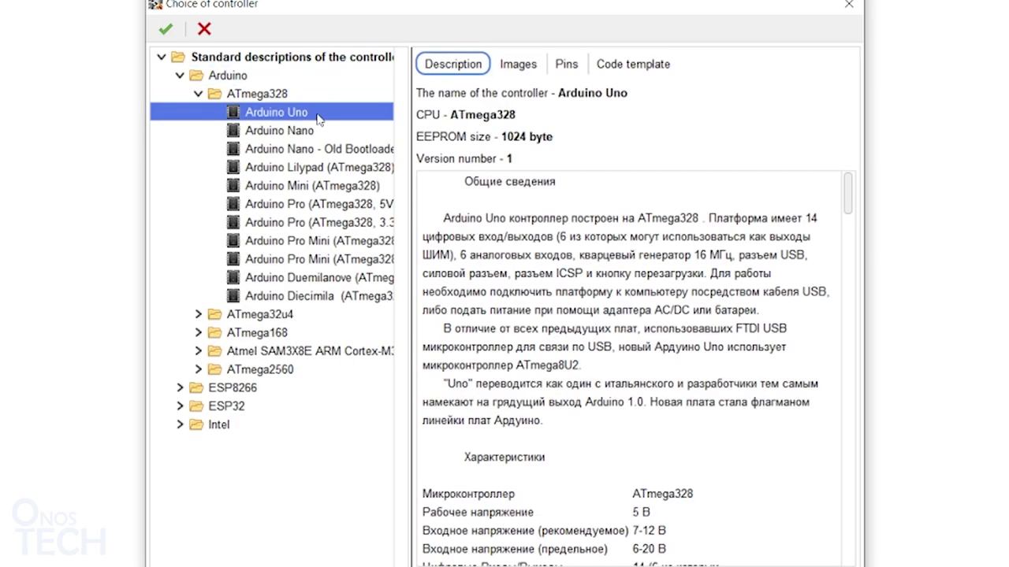
pyautogui.moveTo(695, 199)
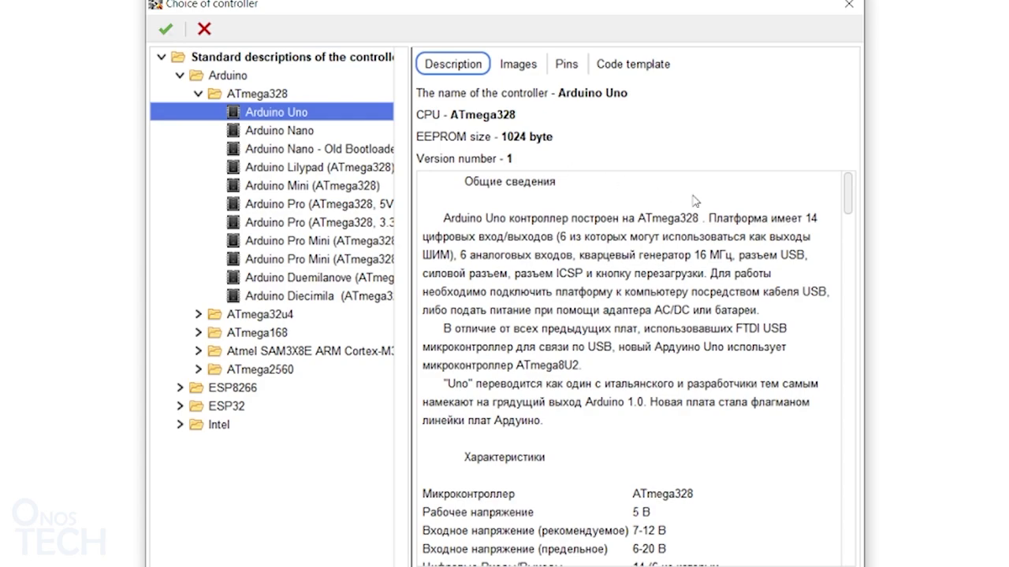
# Step: View the Arduino Uno's Images, Pins and Code template pages in the controller chooser
pyautogui.scroll(-3)
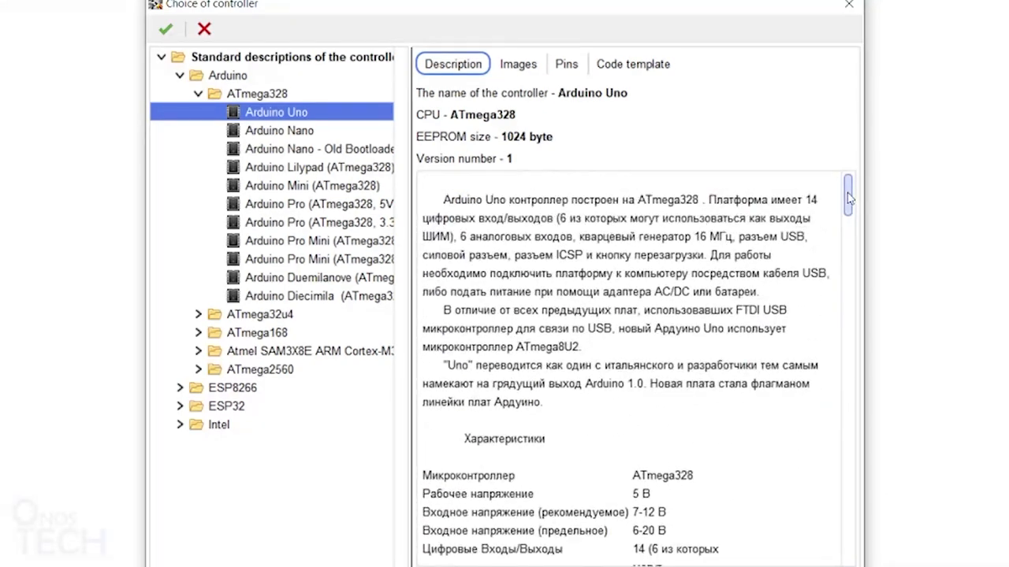
pyautogui.click(517, 63)
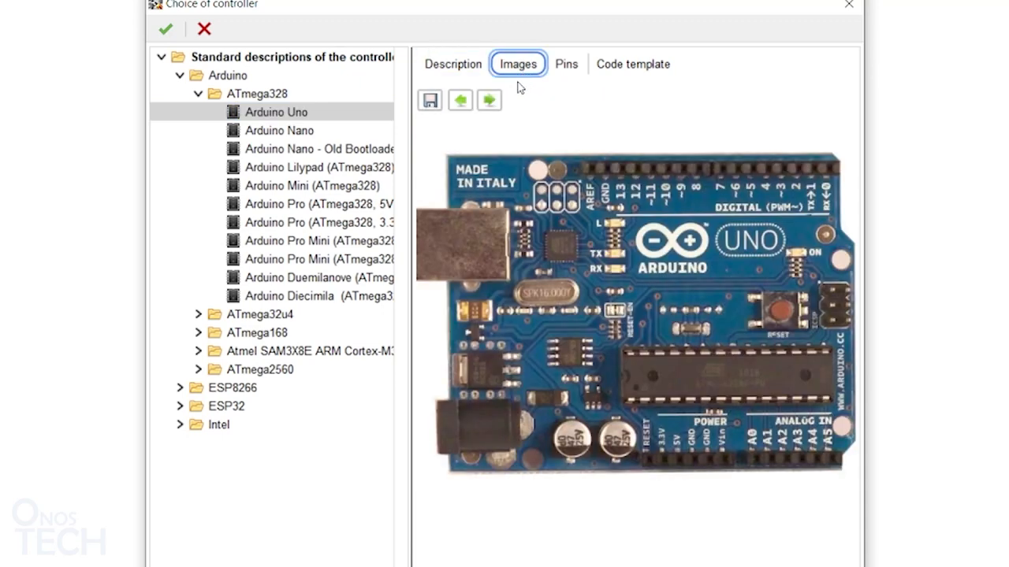
pyautogui.click(488, 99)
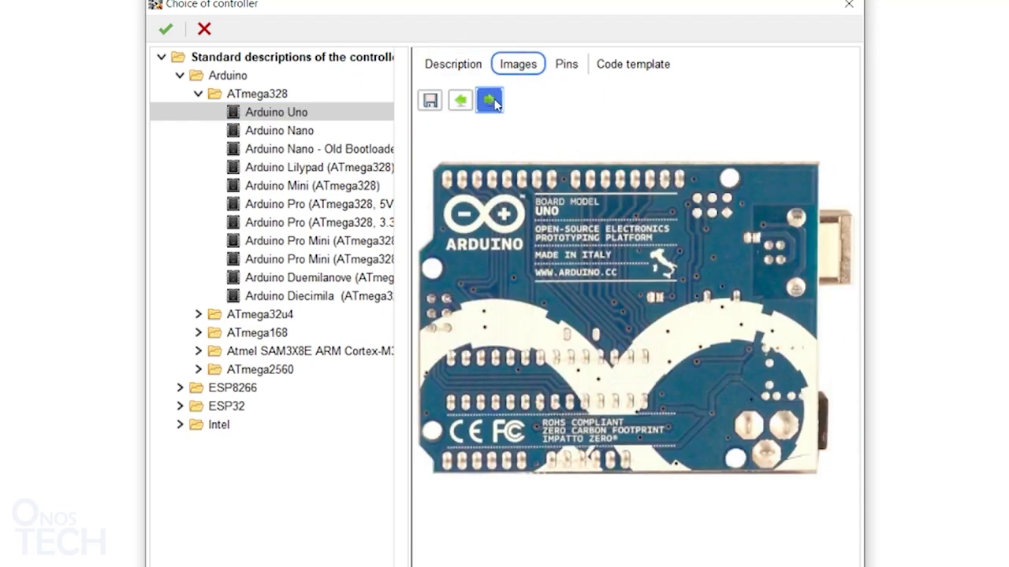
pyautogui.click(566, 63)
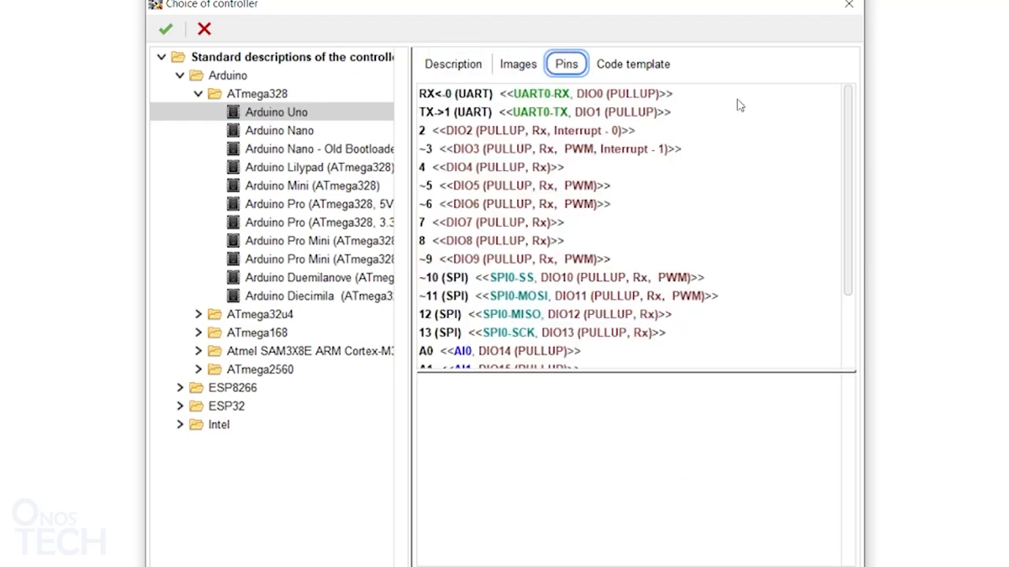
pyautogui.scroll(-3)
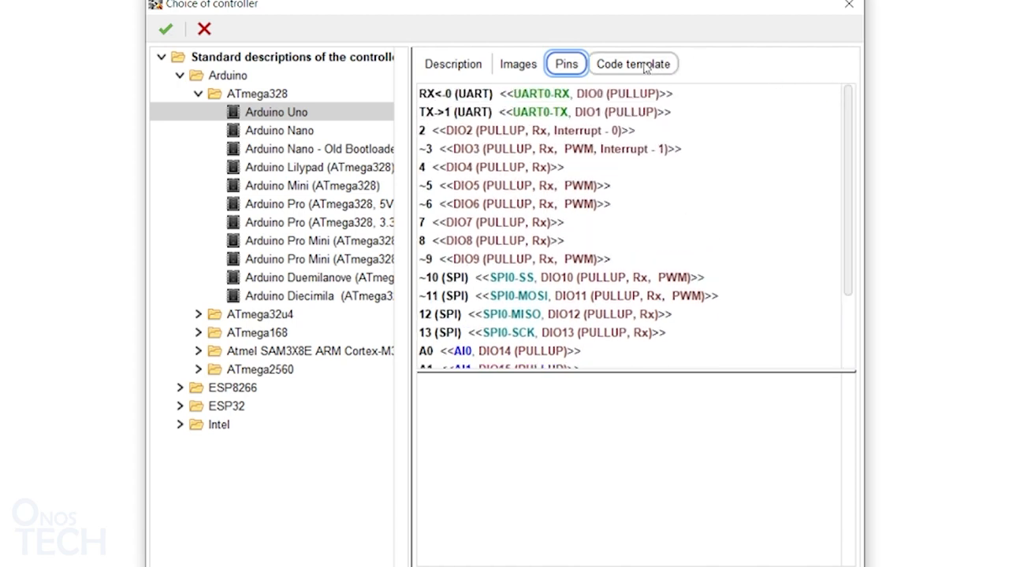
pyautogui.click(633, 63)
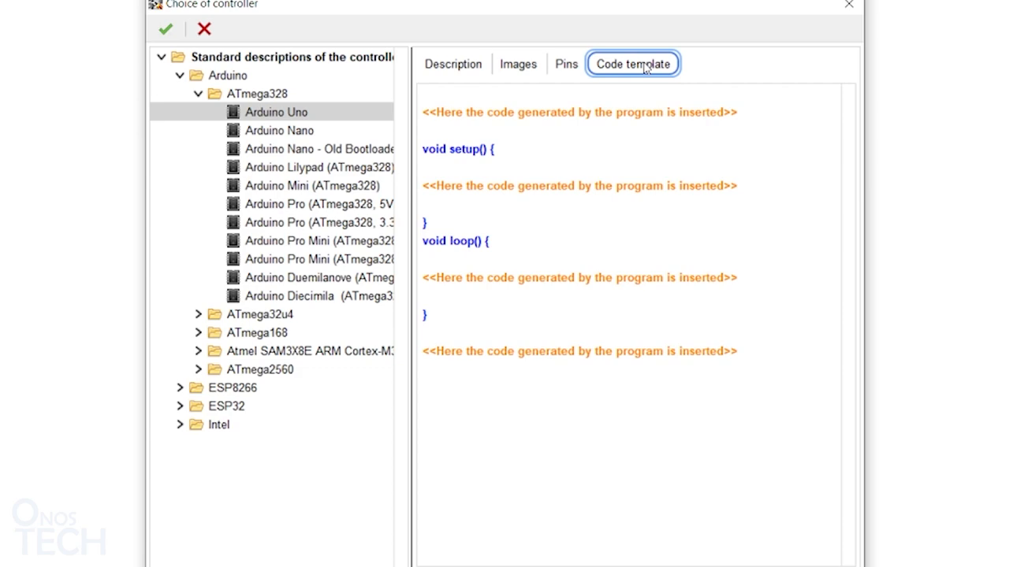
pyautogui.moveTo(254, 48)
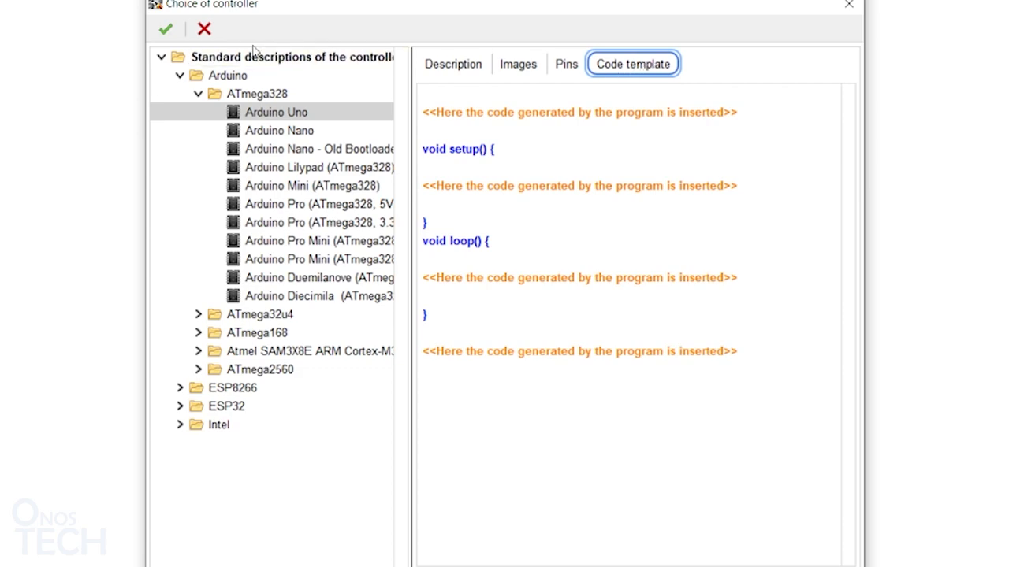
# Step: Confirm Arduino Uno and accept the FBD setup, opening the empty Board 1 workspace
pyautogui.click(164, 28)
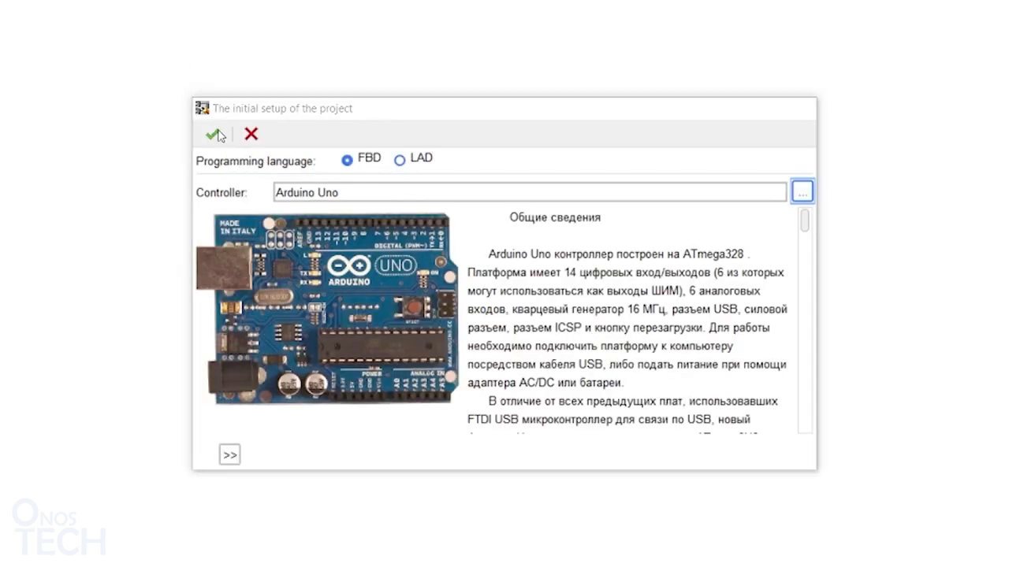
pyautogui.click(211, 133)
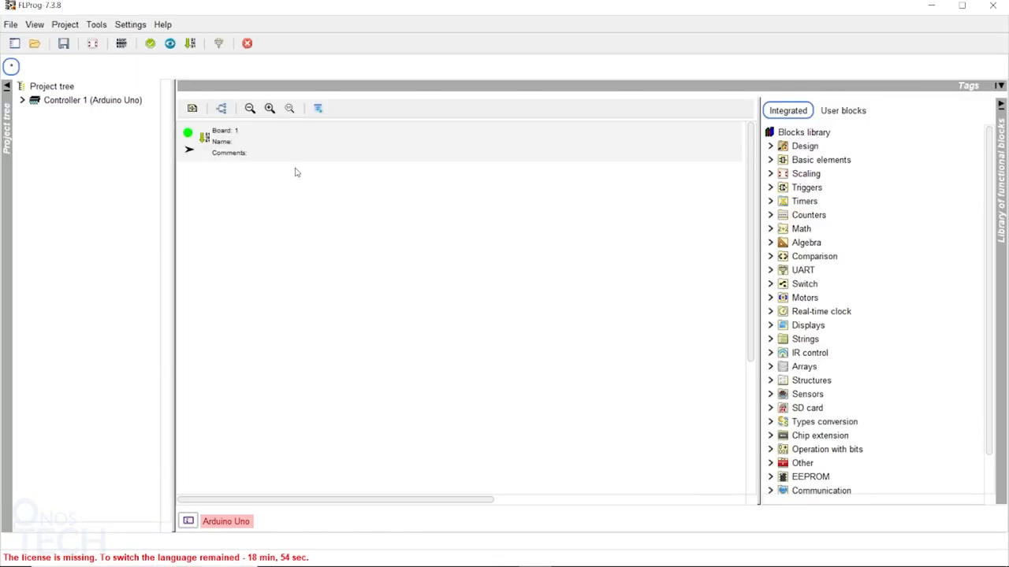
# Step: Check the controller info, then expand Controller 1, Controller settings, Tags and the Outputs group
pyautogui.click(188, 520)
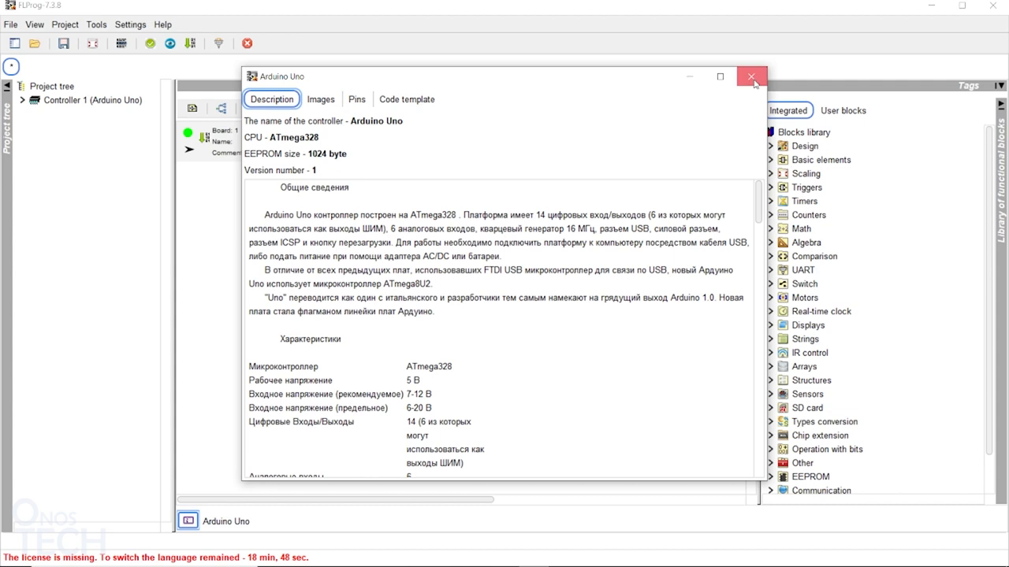
pyautogui.click(750, 76)
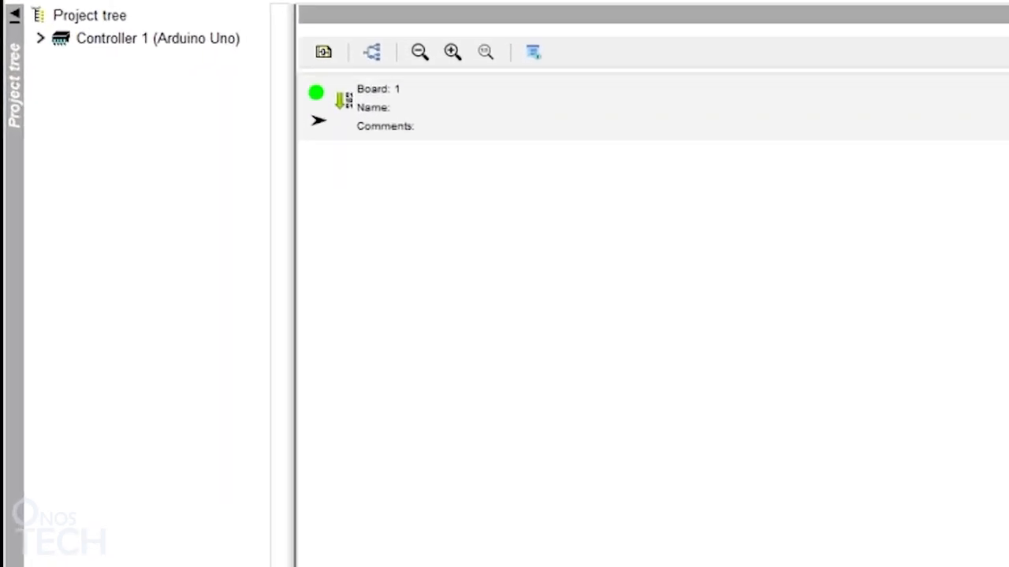
pyautogui.click(40, 38)
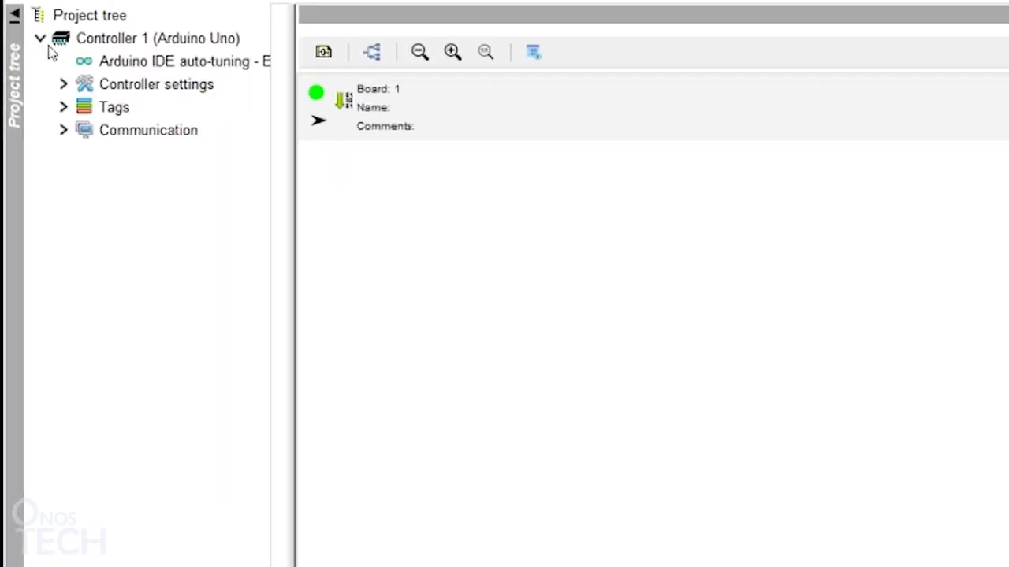
pyautogui.click(63, 86)
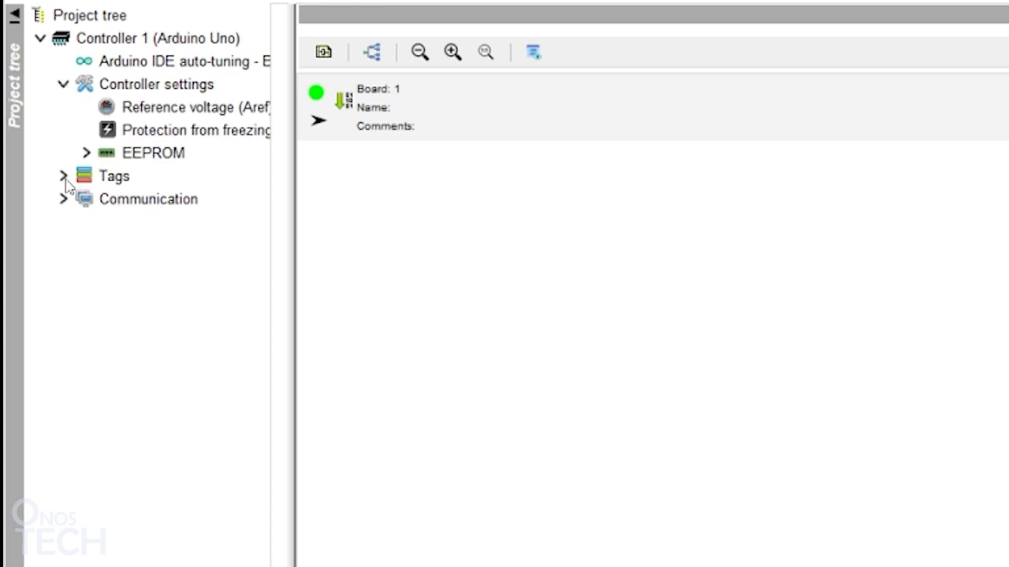
pyautogui.click(63, 176)
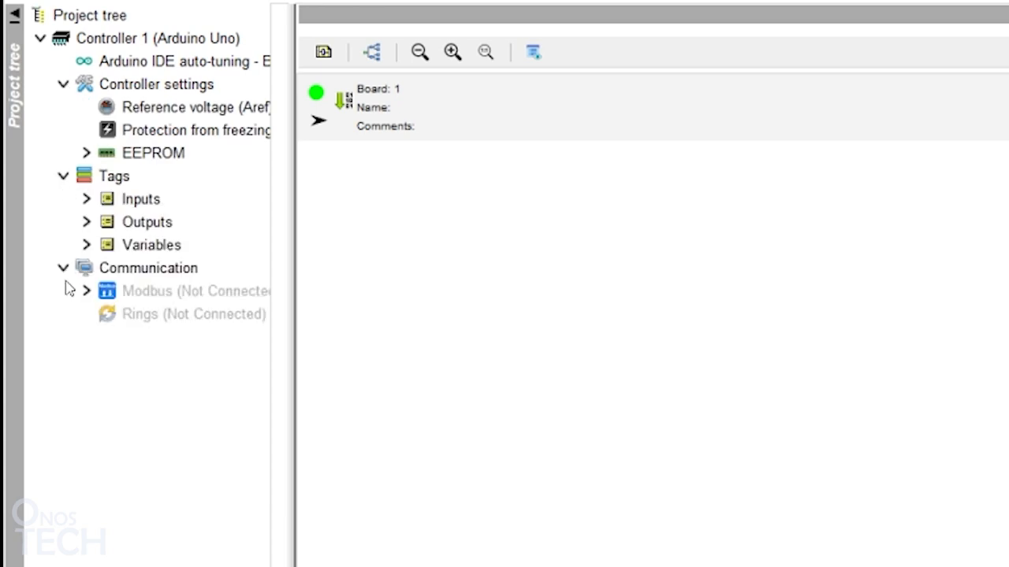
pyautogui.click(140, 199)
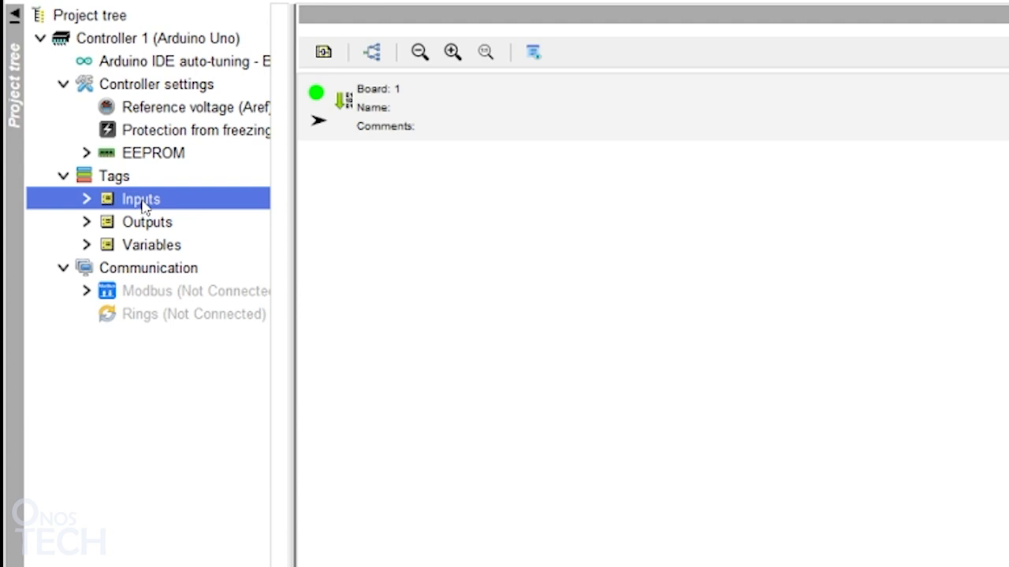
pyautogui.moveTo(145, 206)
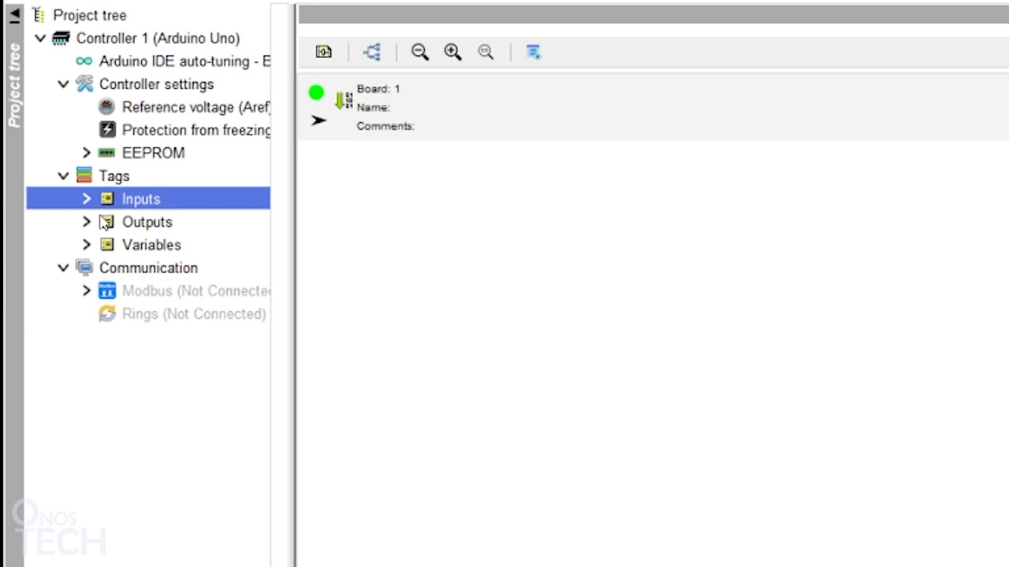
pyautogui.click(85, 220)
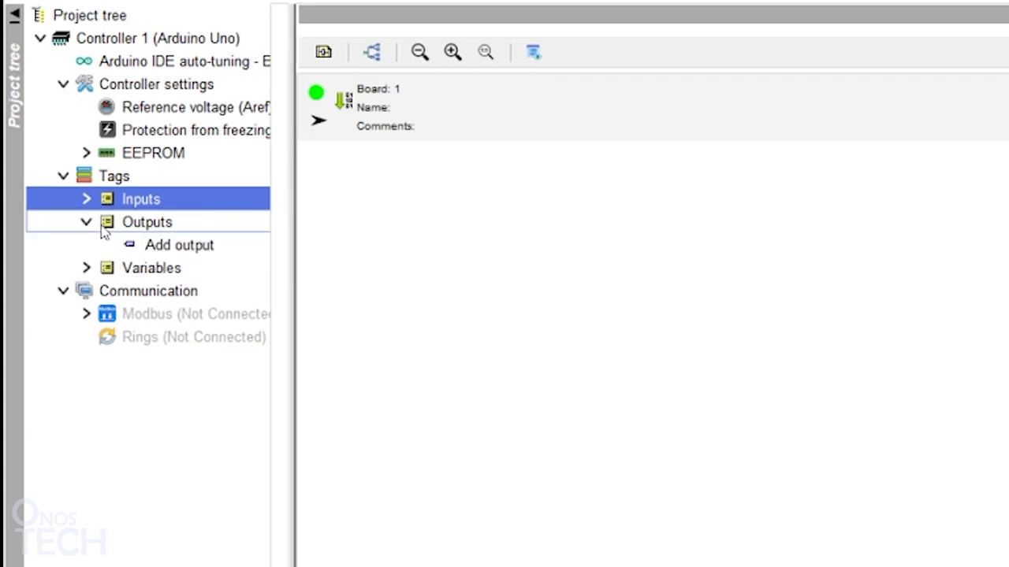
# Step: Add a board output named 'Onboard' with Digital type and confirm it
pyautogui.click(180, 245)
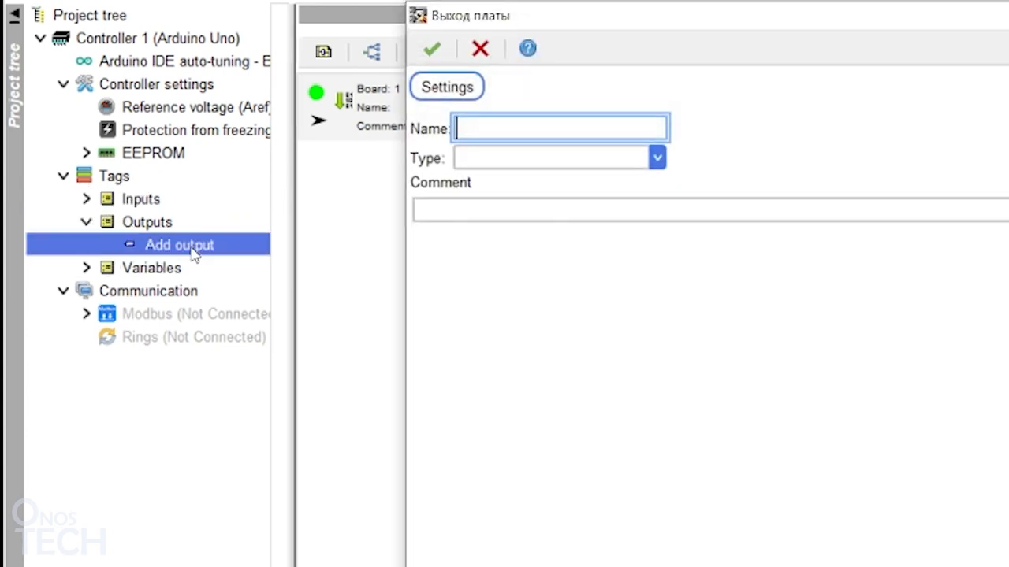
pyautogui.moveTo(440, 183)
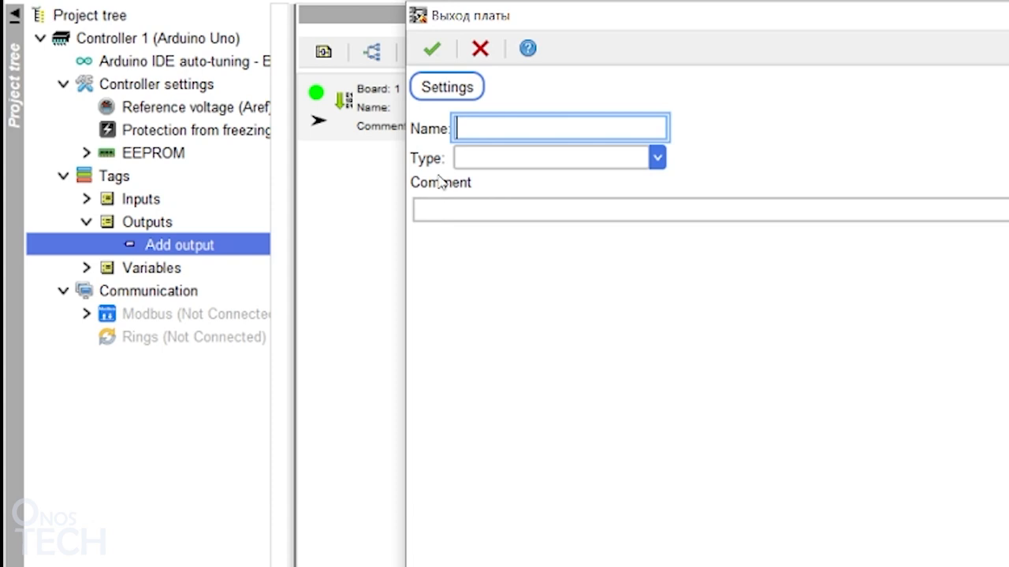
pyautogui.write('Onb')
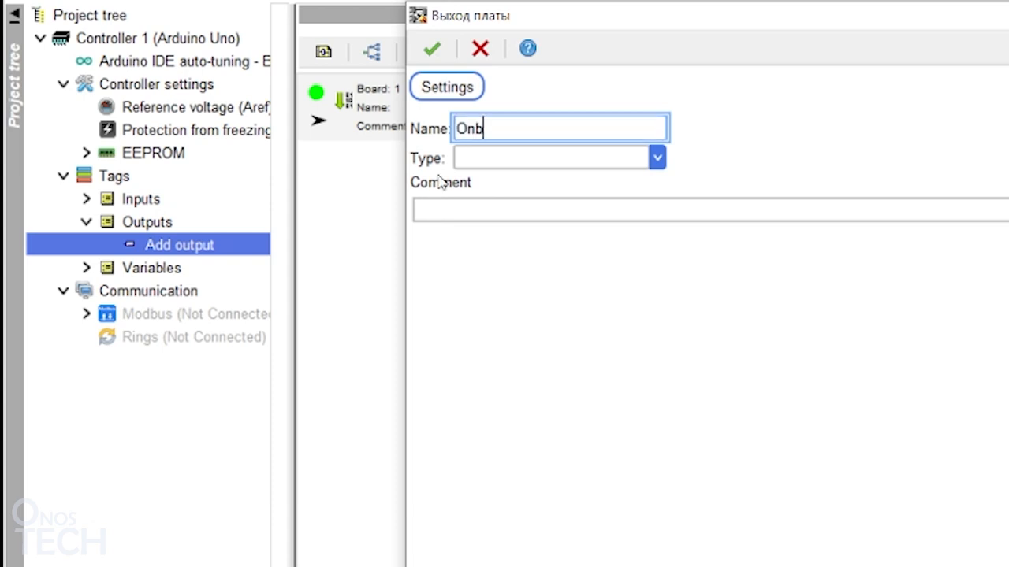
pyautogui.write('oard')
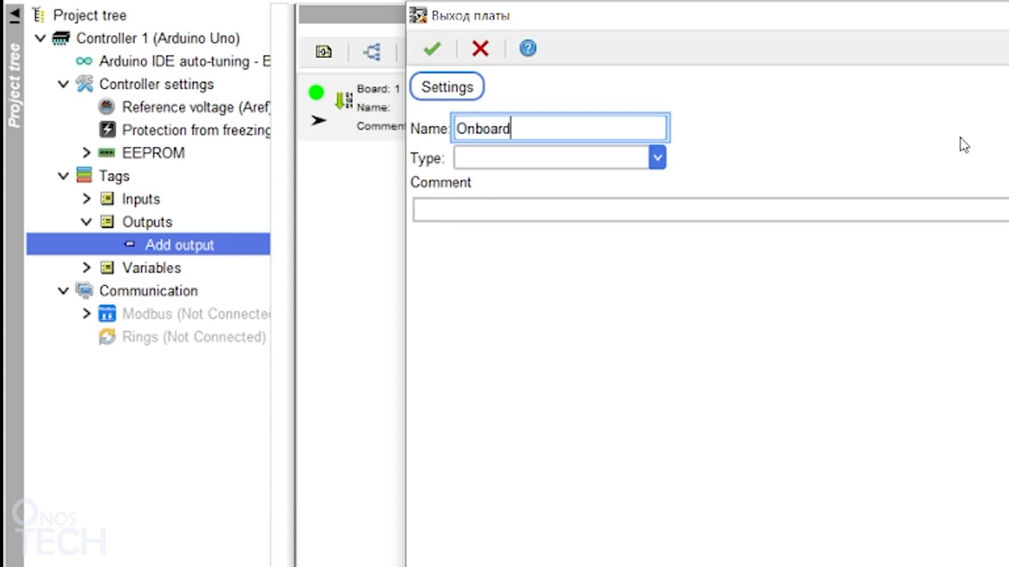
pyautogui.click(473, 158)
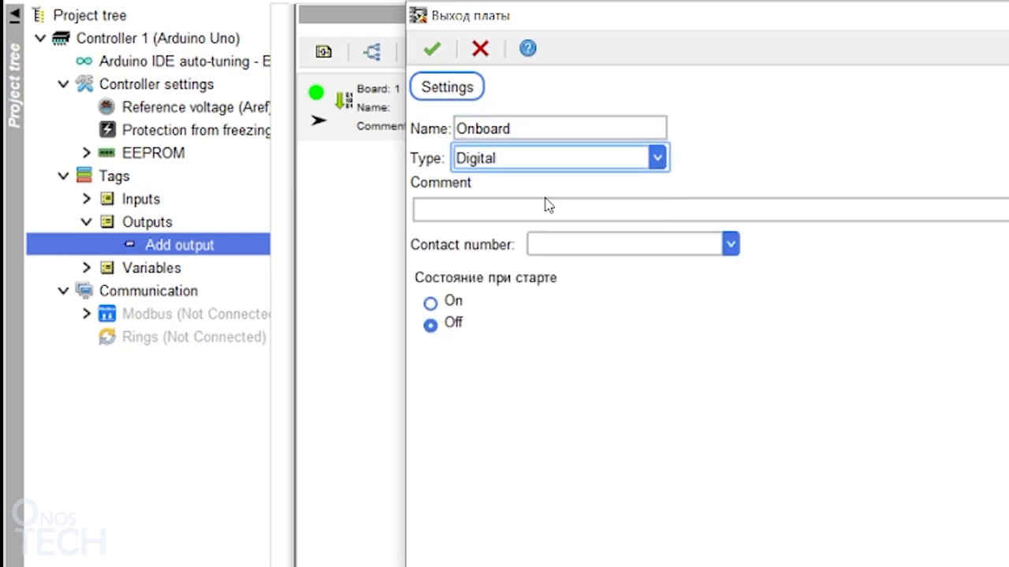
pyautogui.click(729, 243)
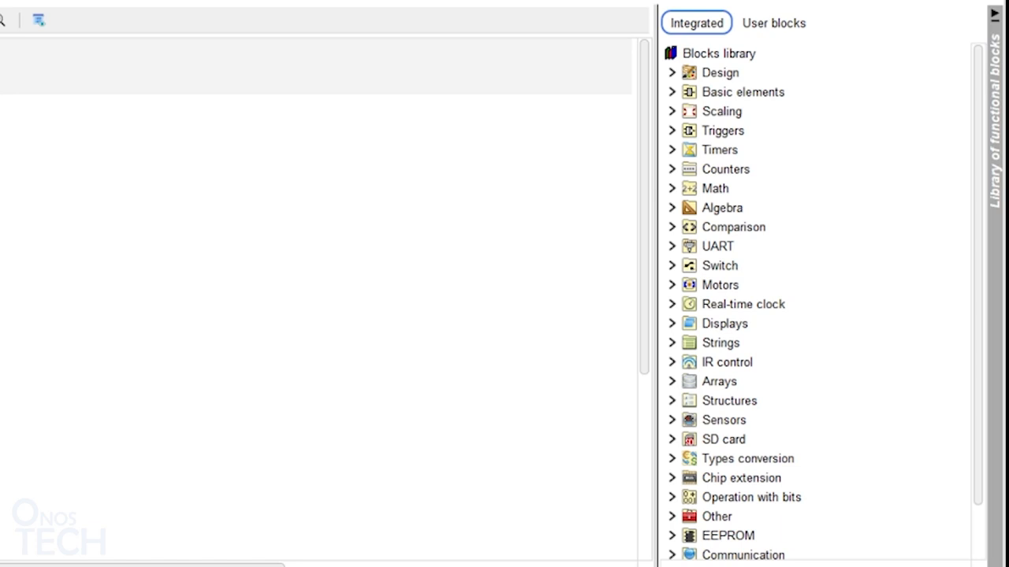
# Step: Select within the blocks library, heading for the Timers [Generator] block
pyautogui.click(723, 323)
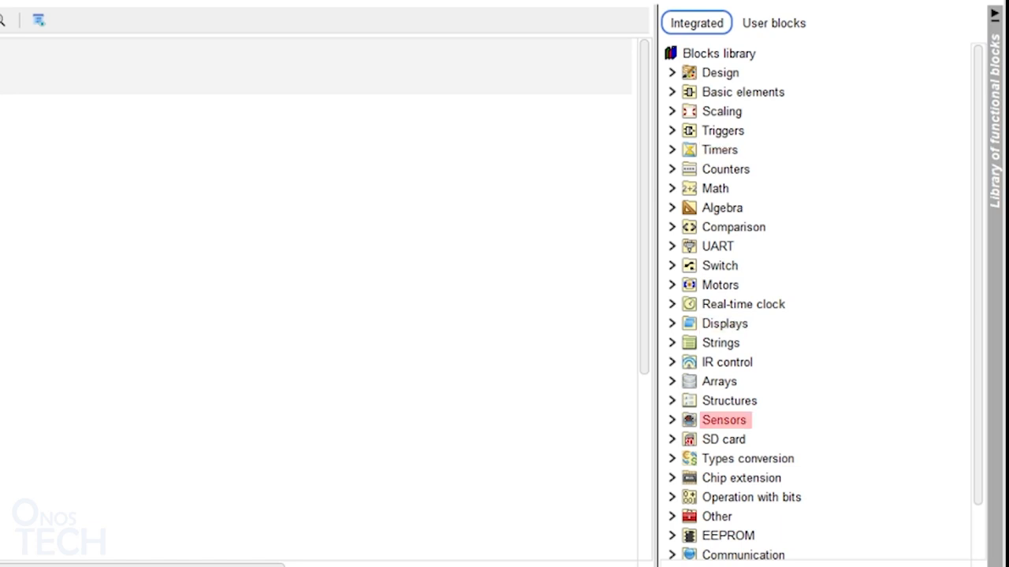
pyautogui.moveTo(665, 88)
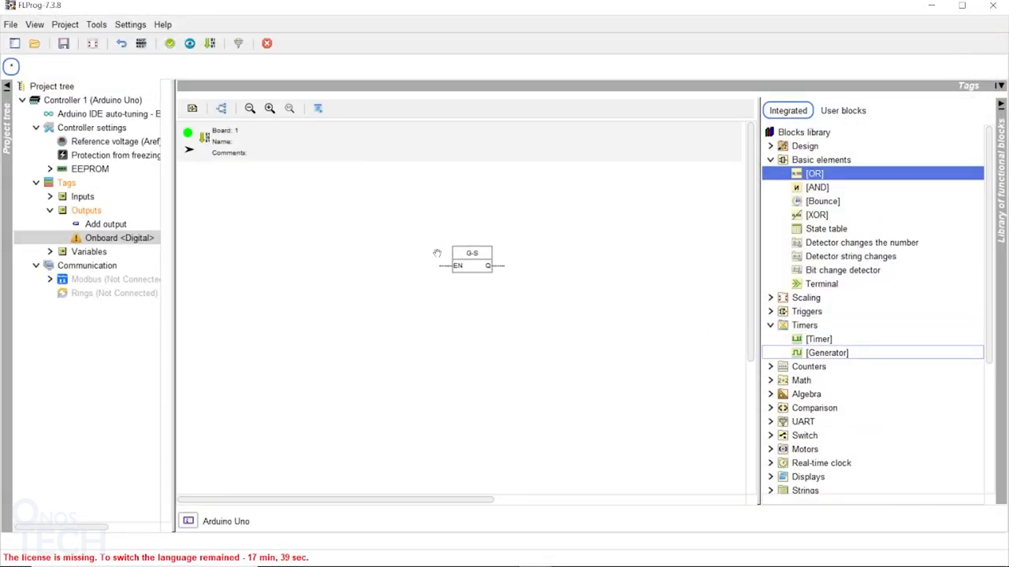
# Step: Configure the generator block as a symmetrical multivibrator with a 500 ms pulse length
pyautogui.doubleClick(471, 259)
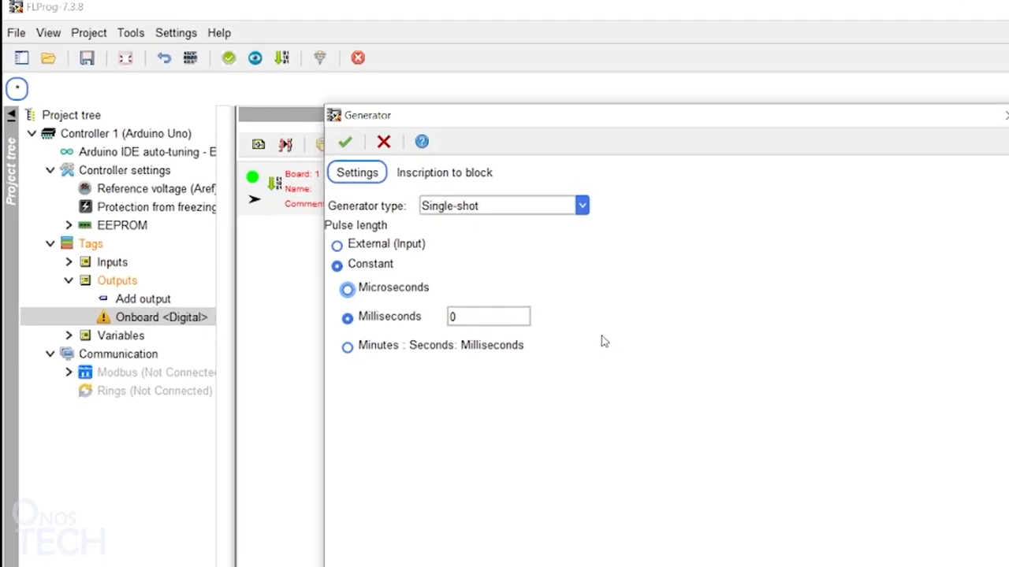
pyautogui.moveTo(590, 219)
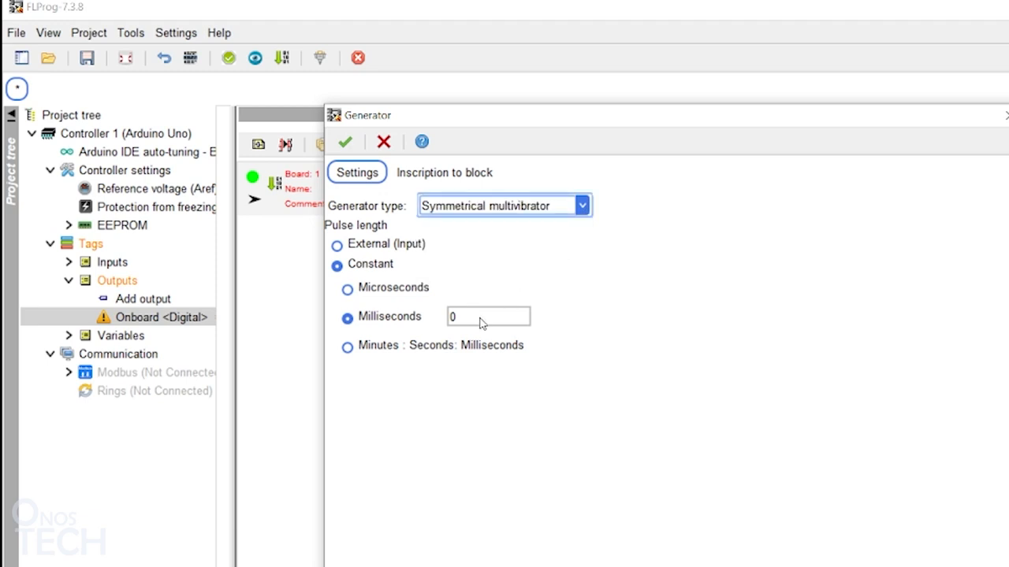
pyautogui.write('5')
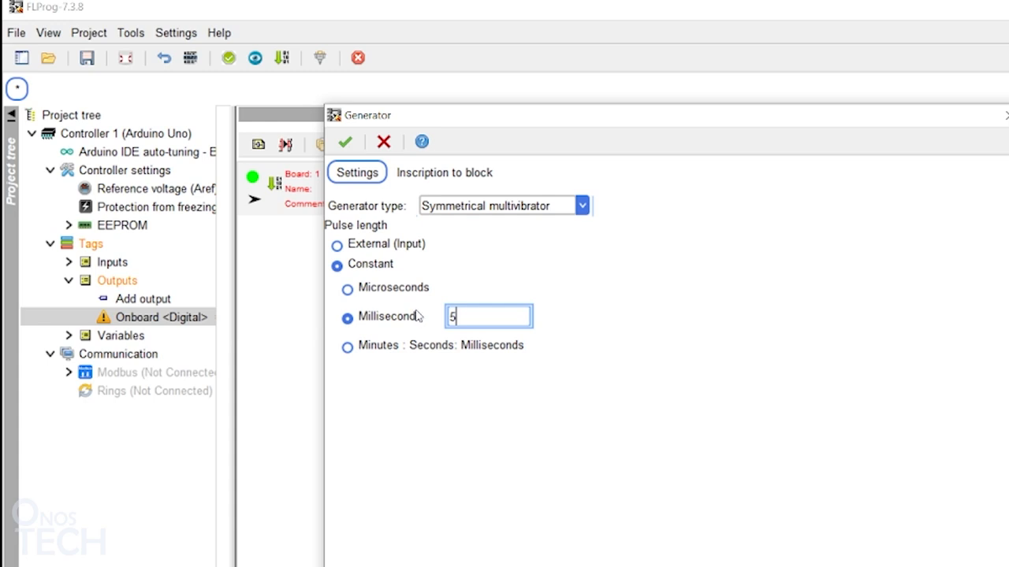
pyautogui.write('00')
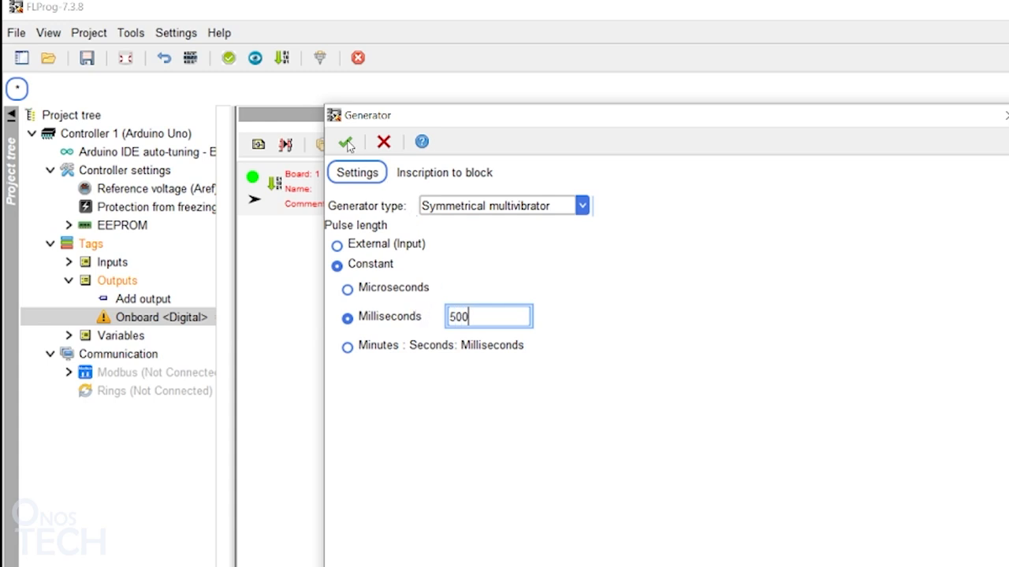
pyautogui.click(347, 142)
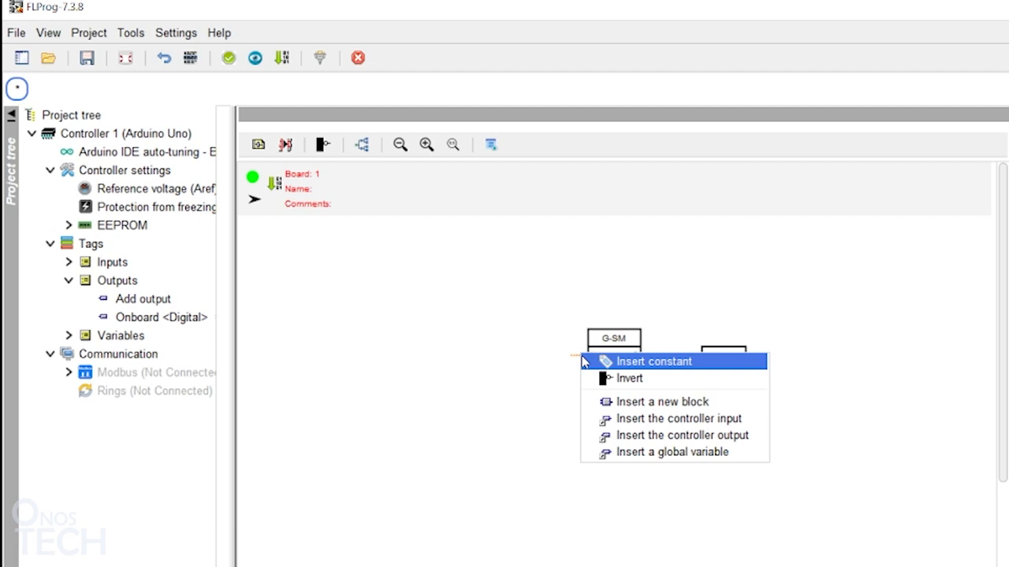
pyautogui.moveTo(706, 369)
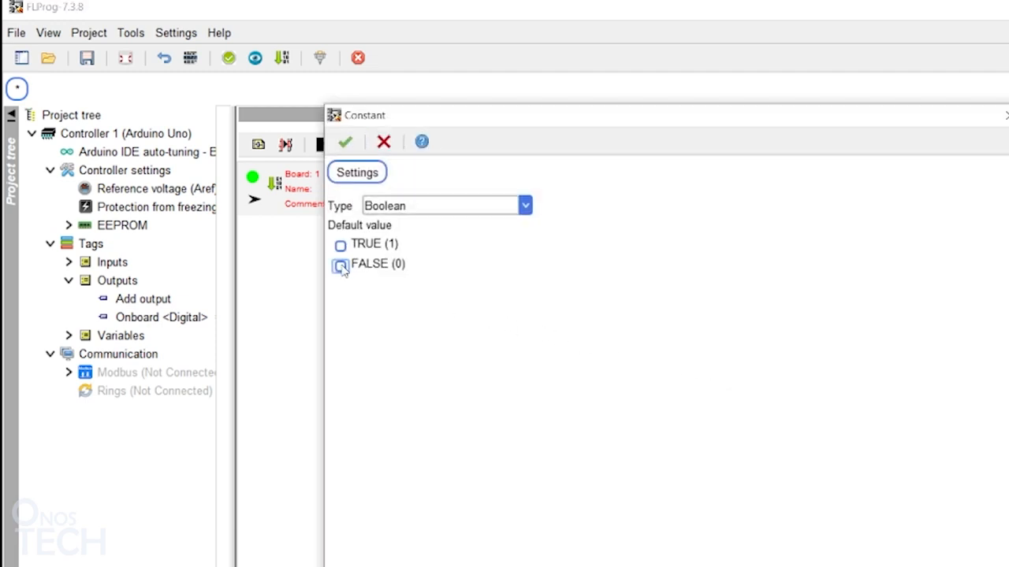
# Step: Set the constant on the generator's EN input to TRUE
pyautogui.click(340, 246)
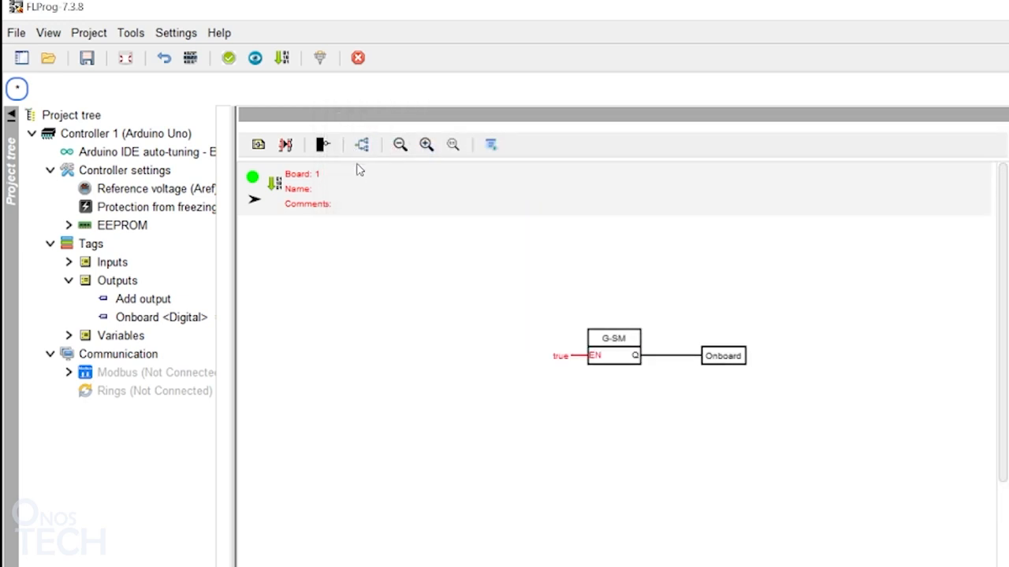
pyautogui.moveTo(277, 192)
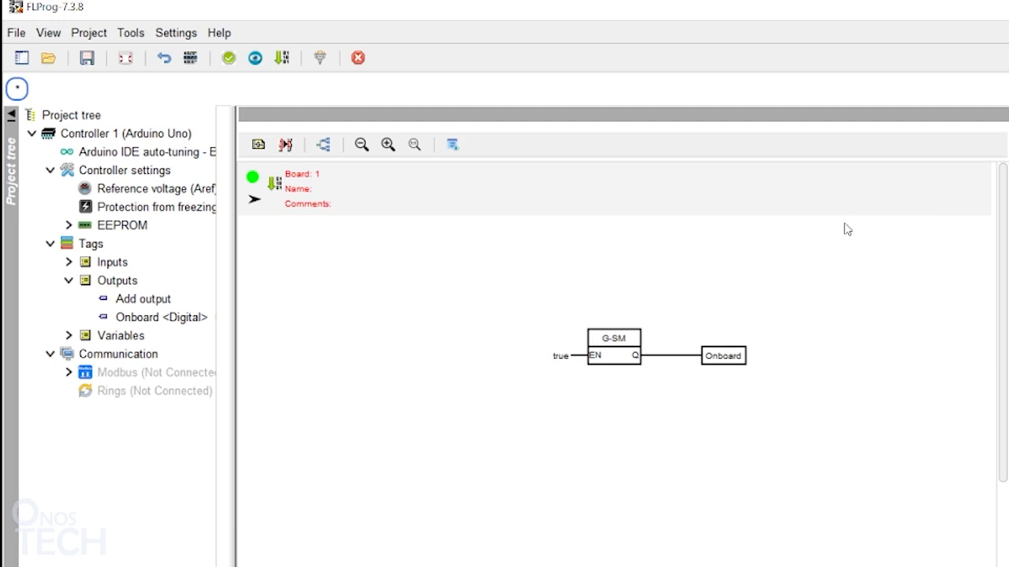
# Step: Run the project check and acknowledge the 'Project correct' report
pyautogui.click(227, 56)
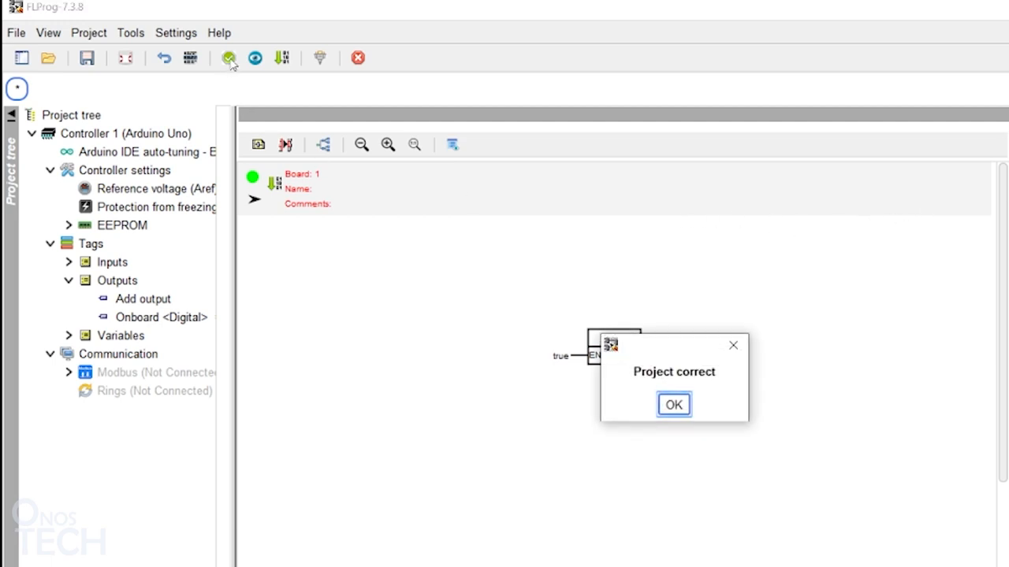
pyautogui.moveTo(233, 61)
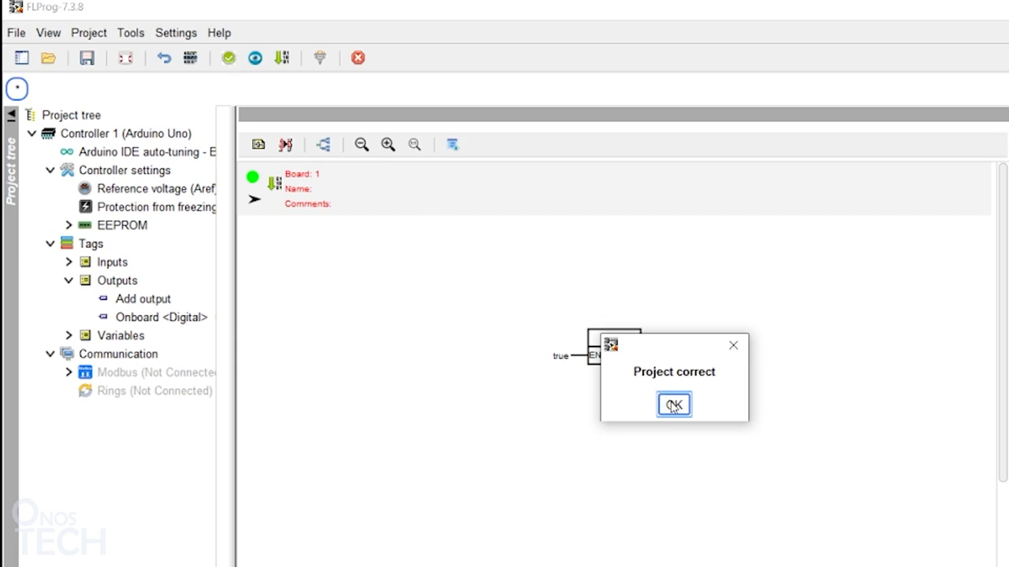
pyautogui.click(673, 404)
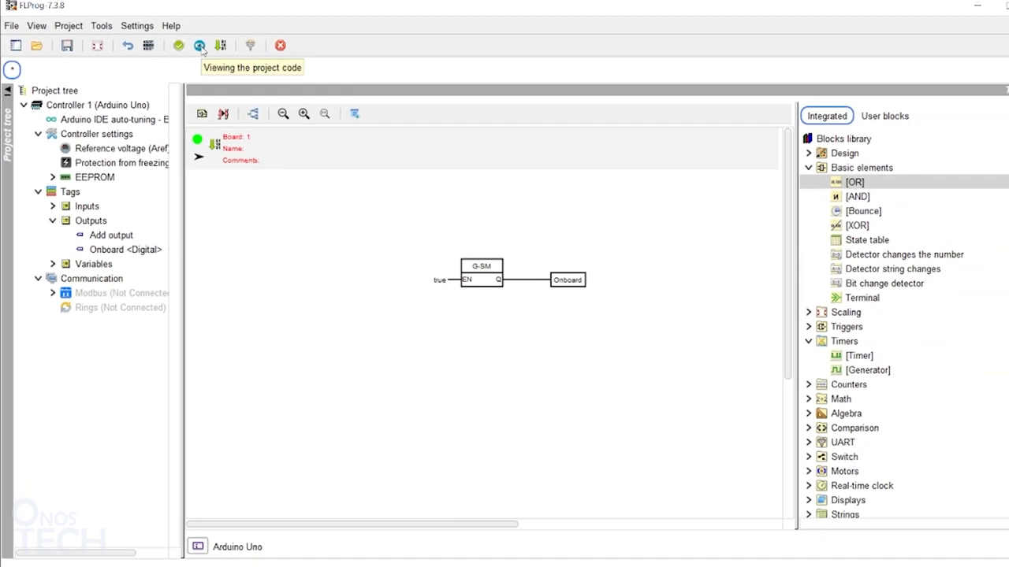
# Step: View the generated Arduino code, then compile so the sketch opens in Arduino IDE
pyautogui.click(199, 44)
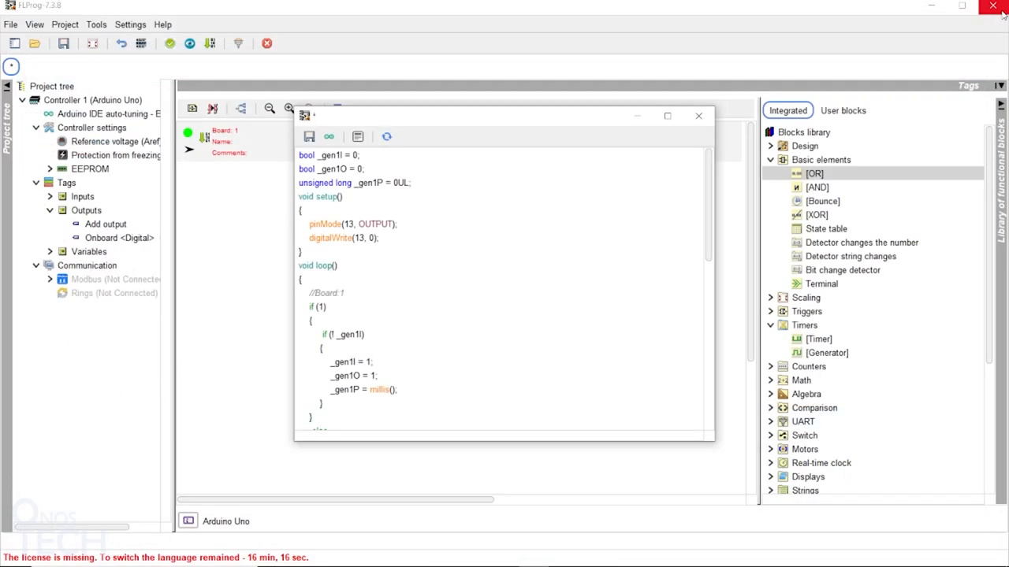
pyautogui.click(697, 116)
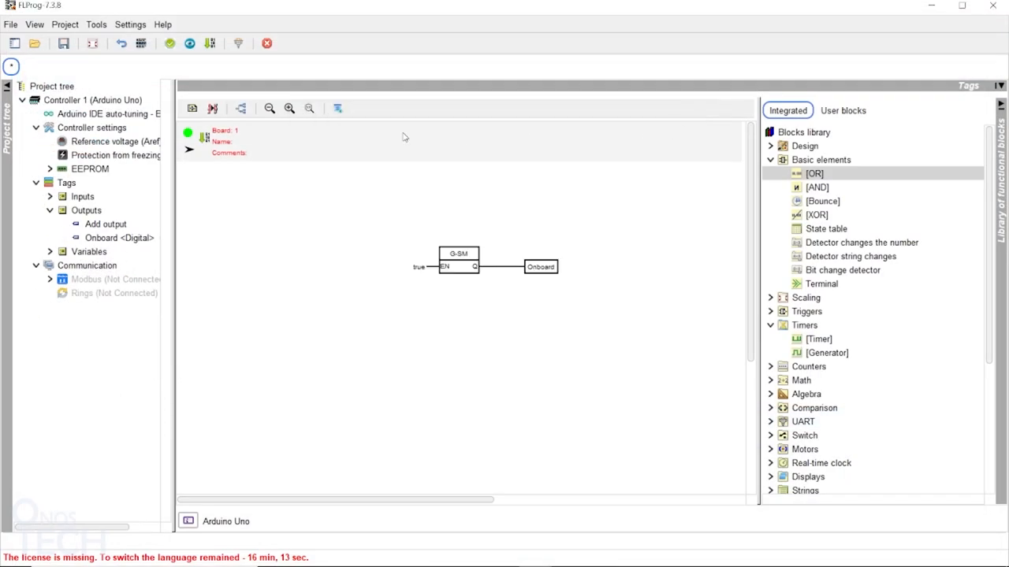
pyautogui.click(169, 44)
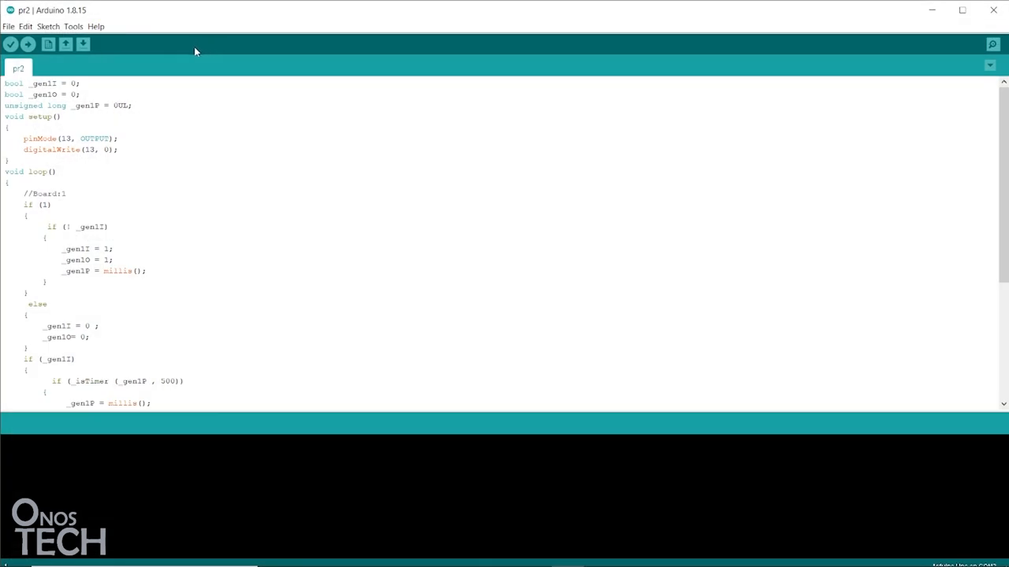
# Step: Upload the generated sketch to the Arduino Uno from Arduino IDE
pyautogui.click(73, 25)
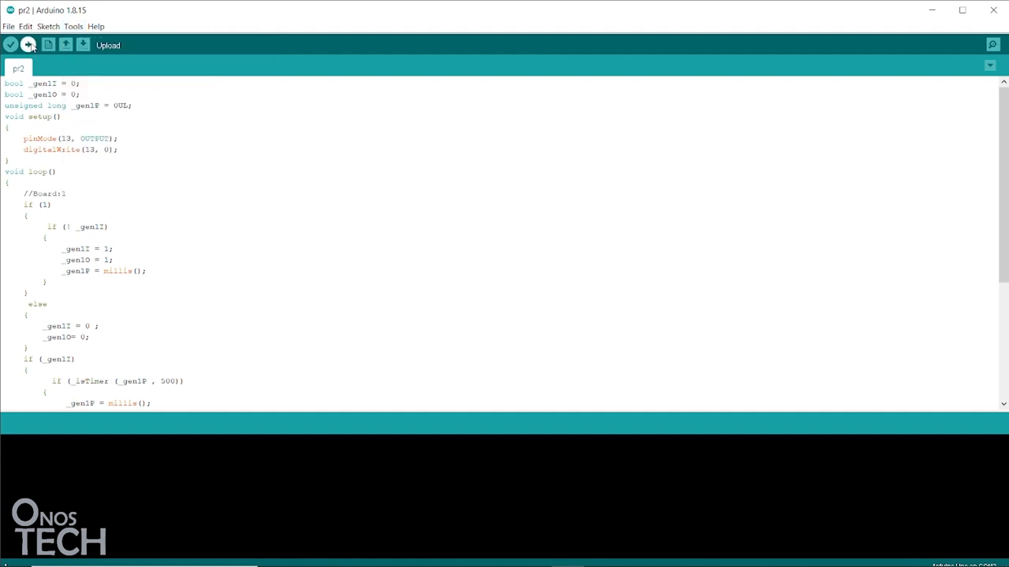
pyautogui.click(28, 44)
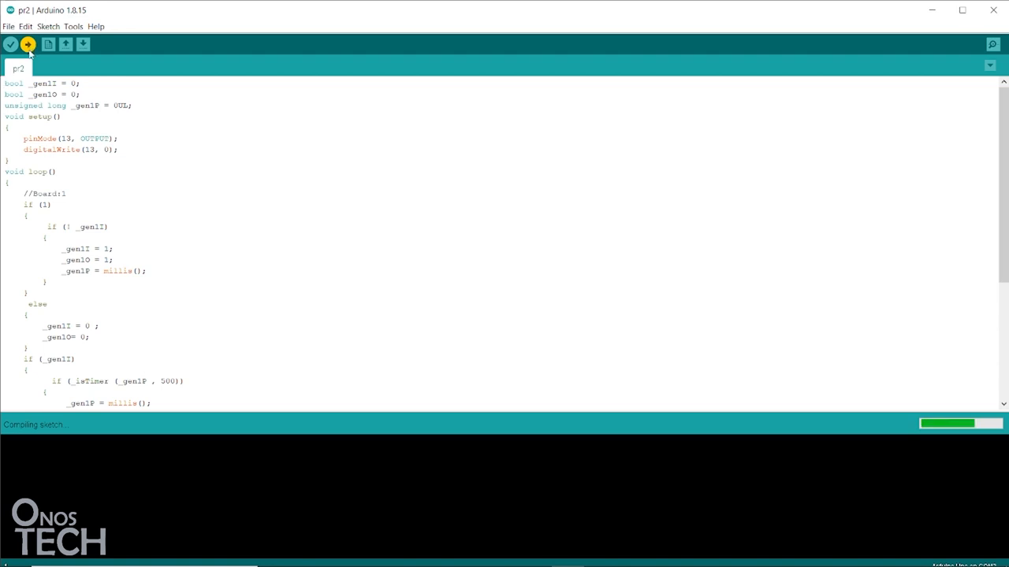
pyautogui.click(27, 44)
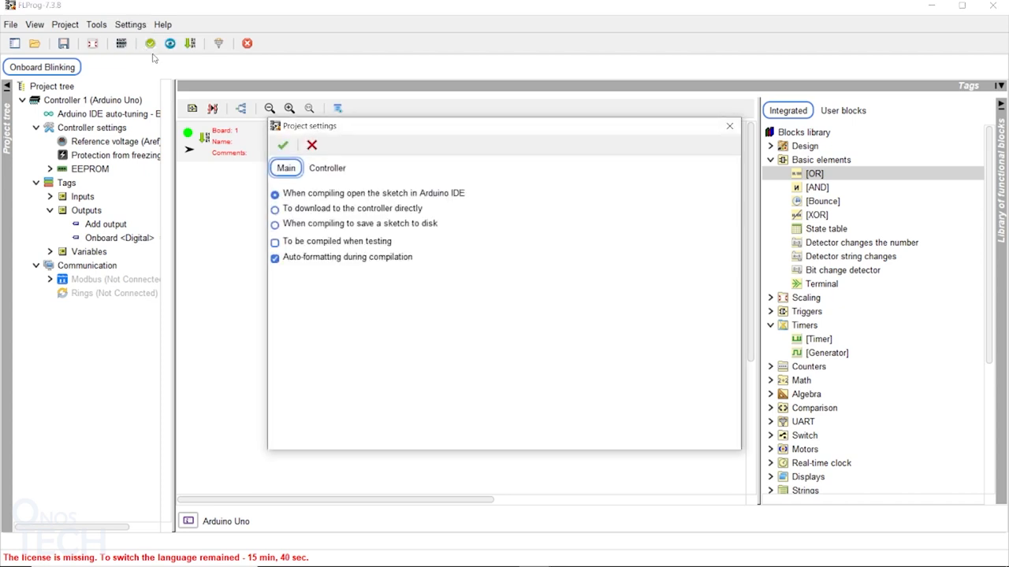
# Step: Choose 'To download to the controller directly' in Project settings and apply it
pyautogui.click(274, 208)
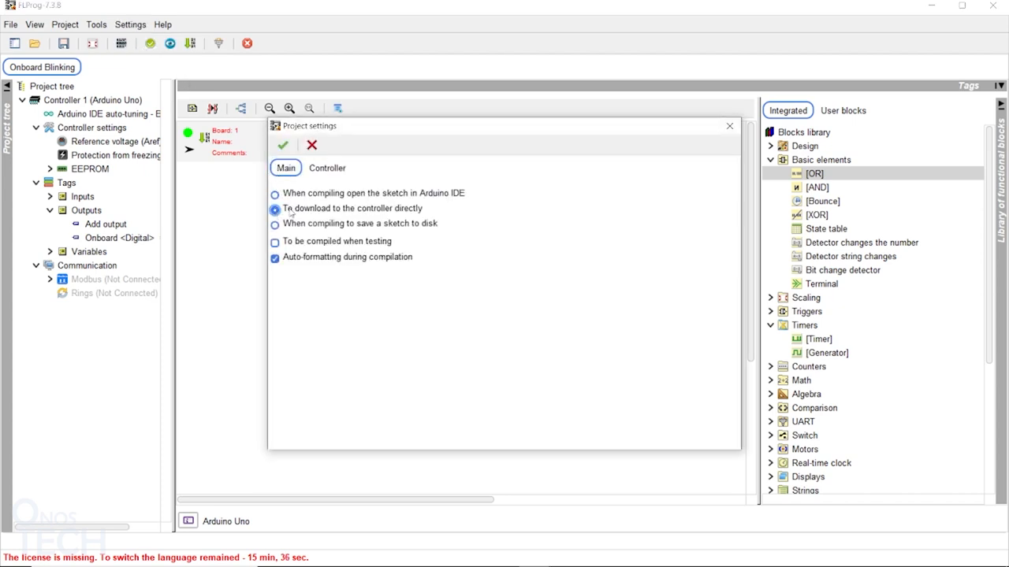
pyautogui.click(328, 167)
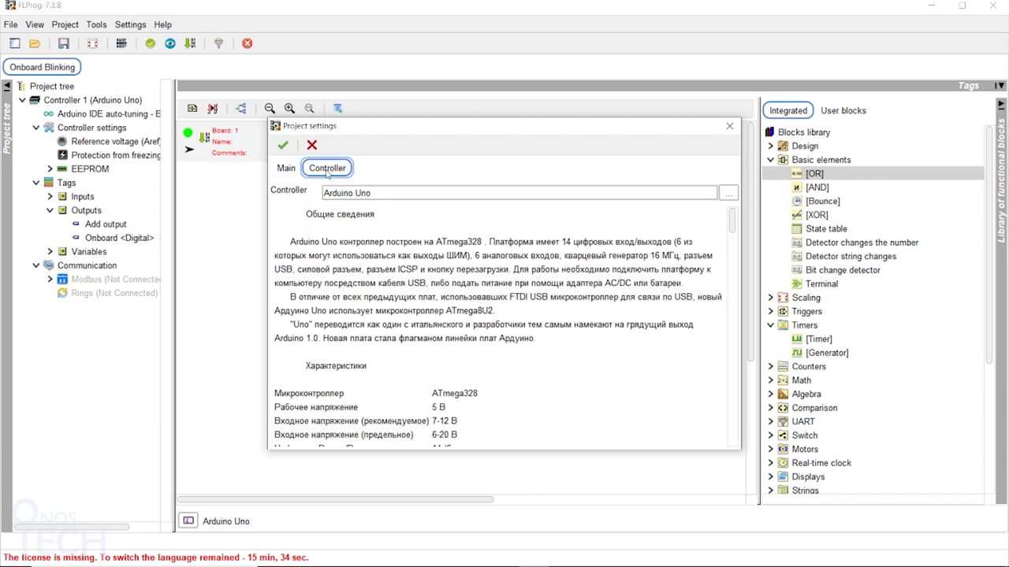
pyautogui.moveTo(309, 171)
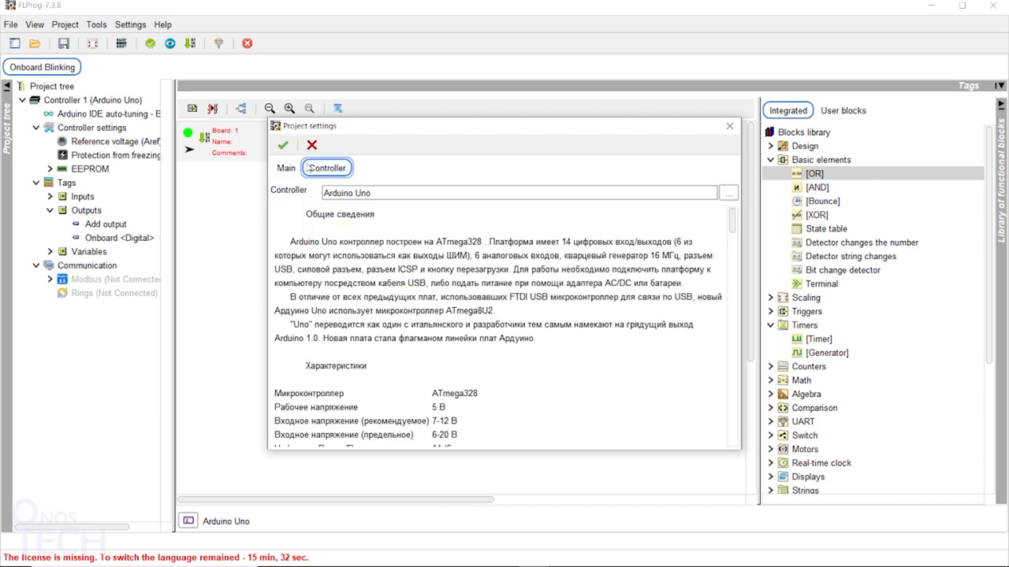
pyautogui.click(282, 145)
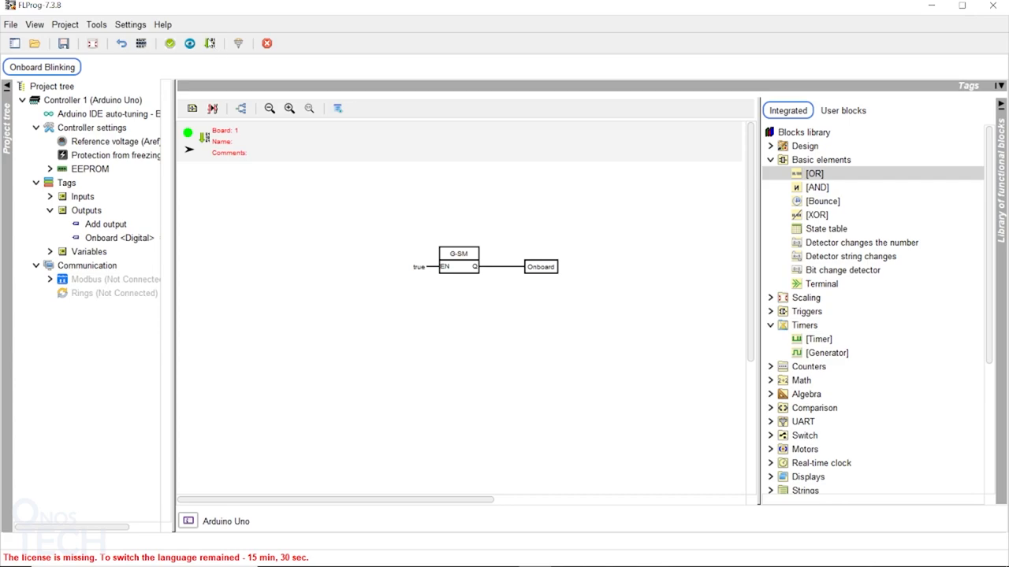
# Step: Compile and send the project to the Arduino Uno over COM6
pyautogui.click(210, 44)
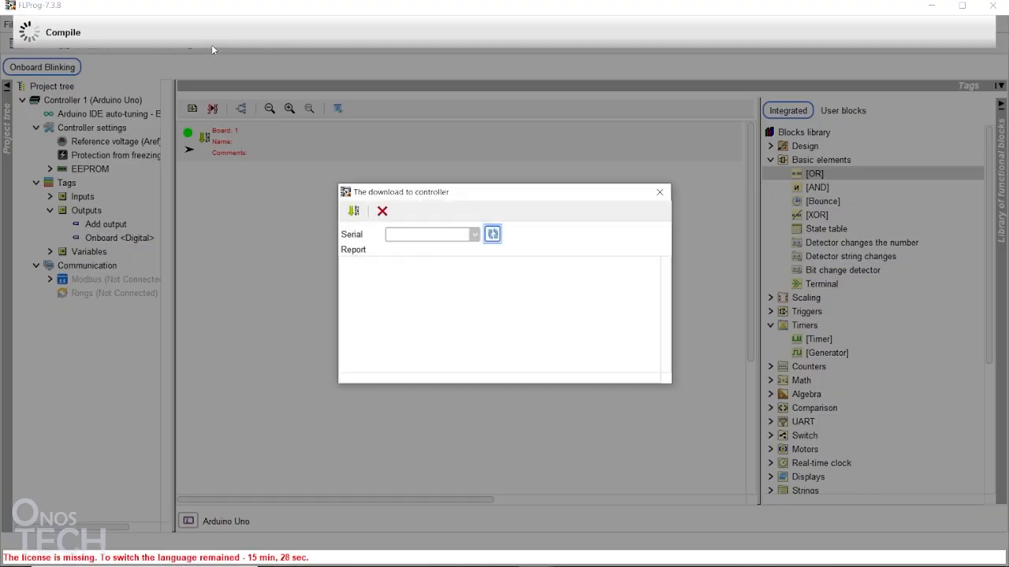
pyautogui.click(473, 234)
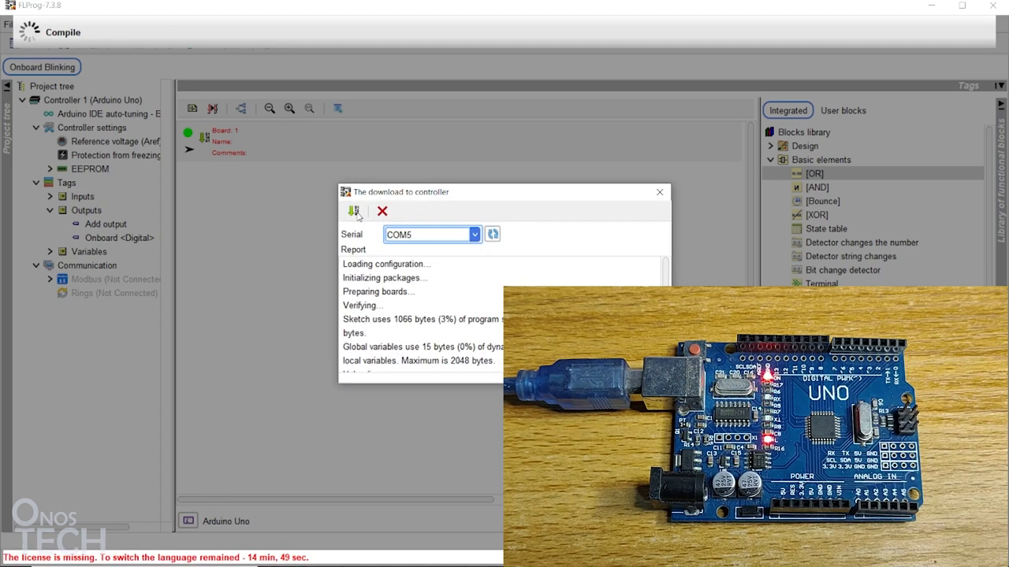
pyautogui.moveTo(501, 216)
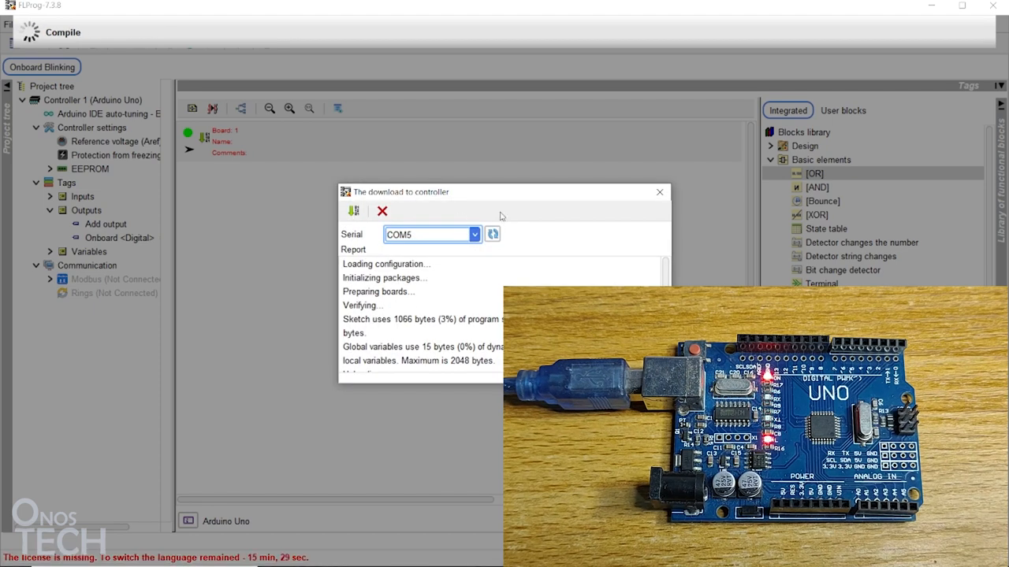